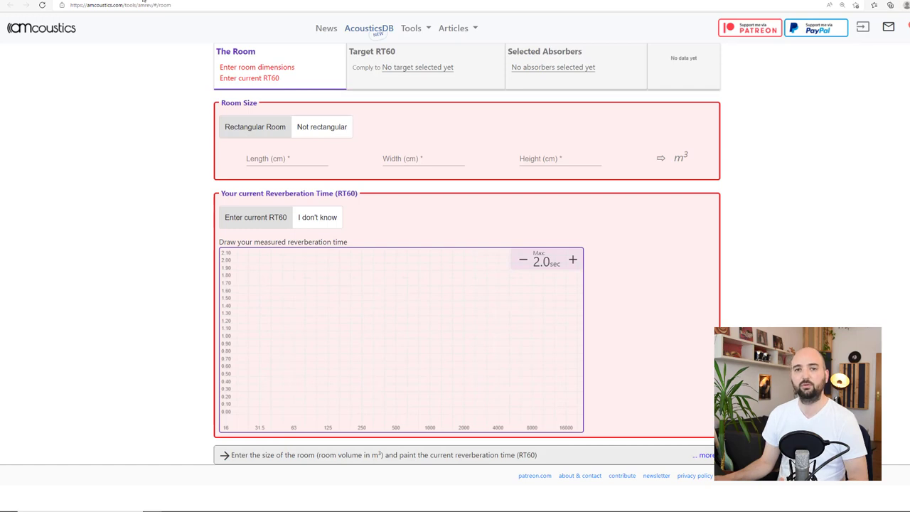
mouse_move(173, 90)
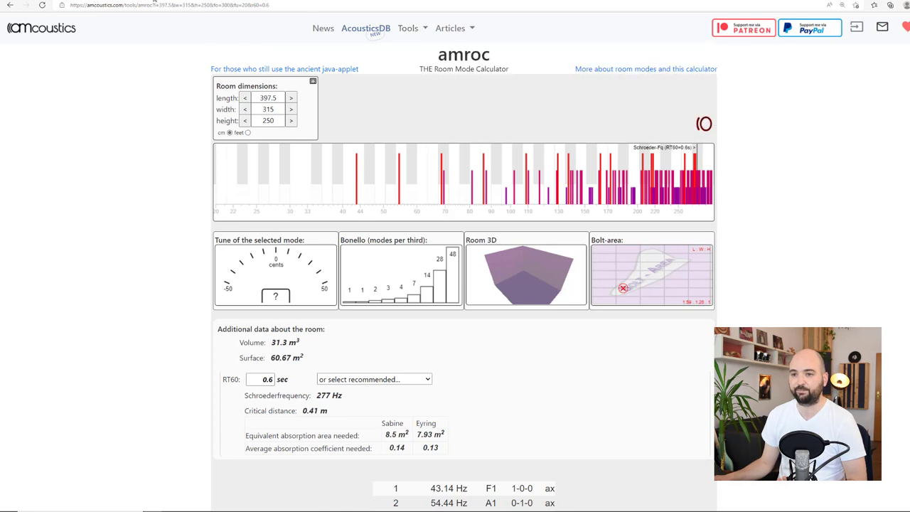
Step: Enter room dimensions 600 × 400 × 300 cm, giving a 72 m³ volume
left_click(365, 29)
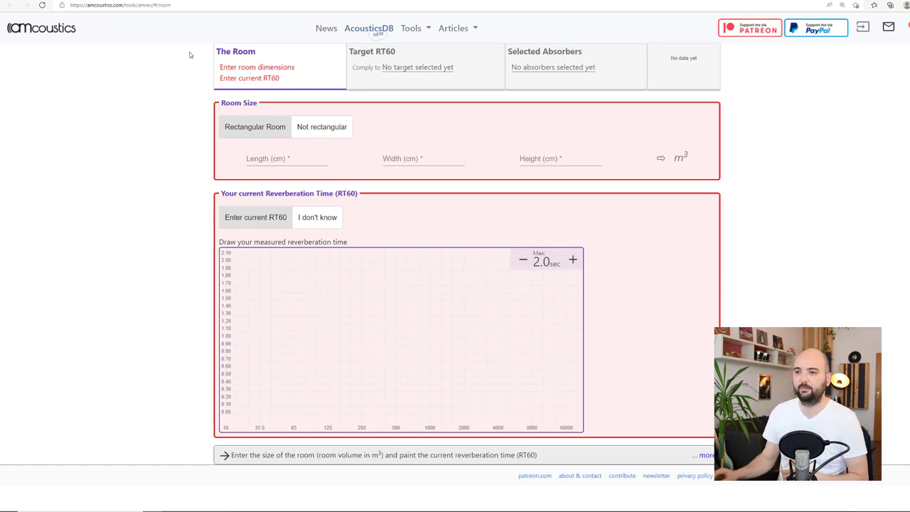
mouse_move(346, 56)
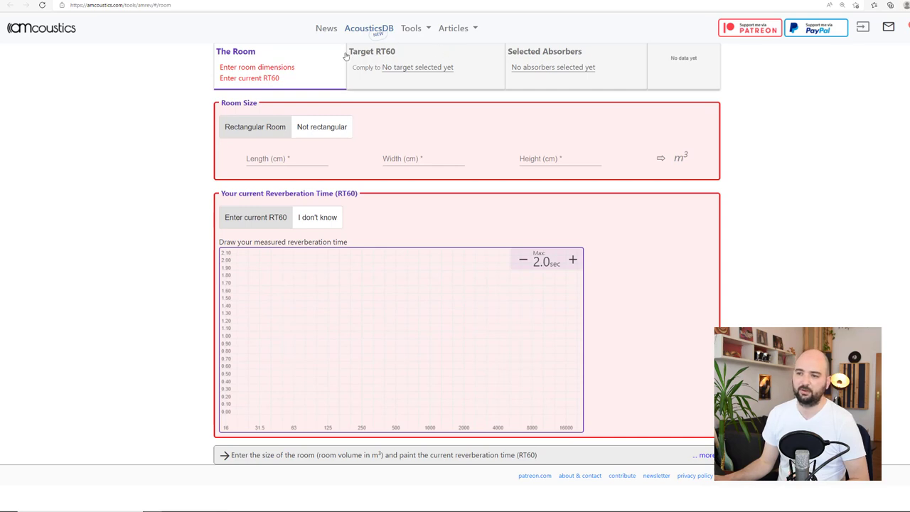
mouse_move(456, 79)
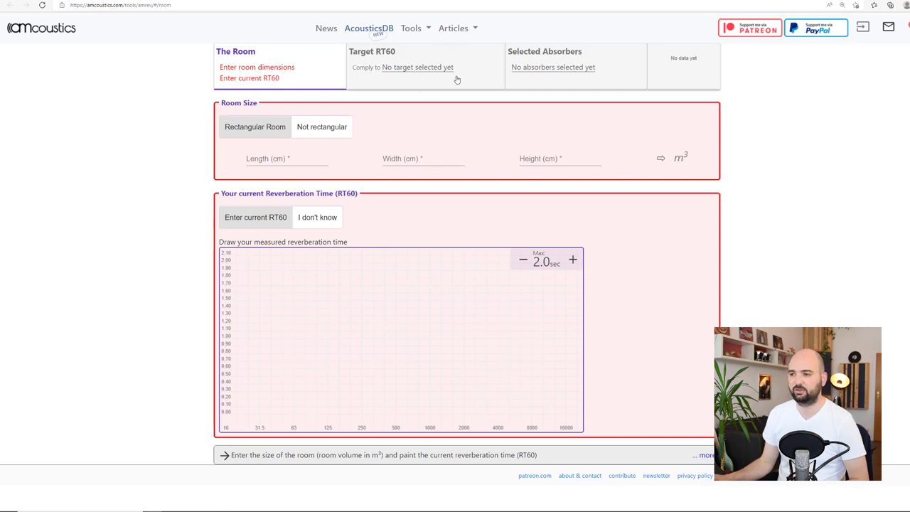
mouse_move(513, 87)
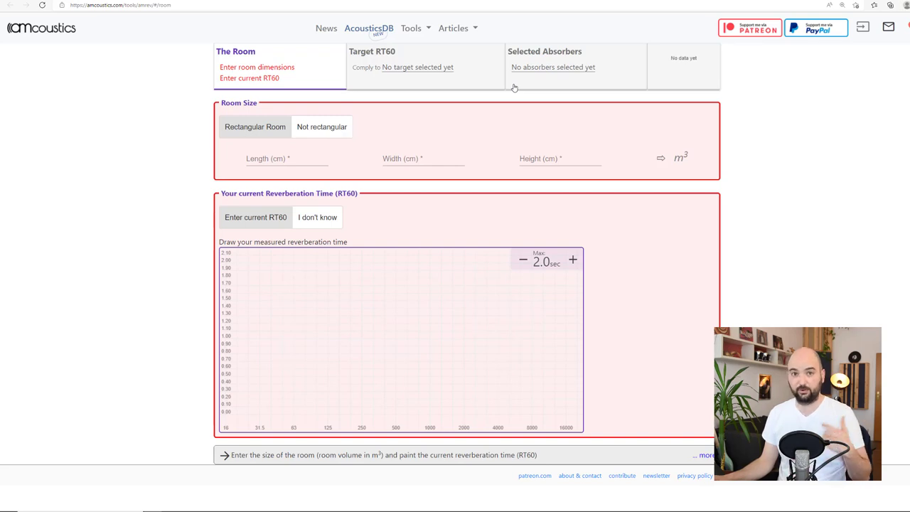
mouse_move(621, 96)
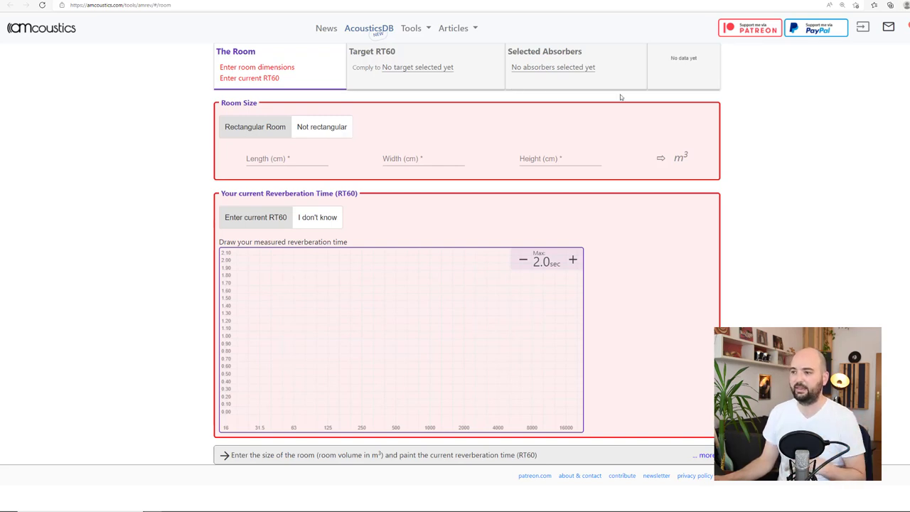
mouse_move(377, 86)
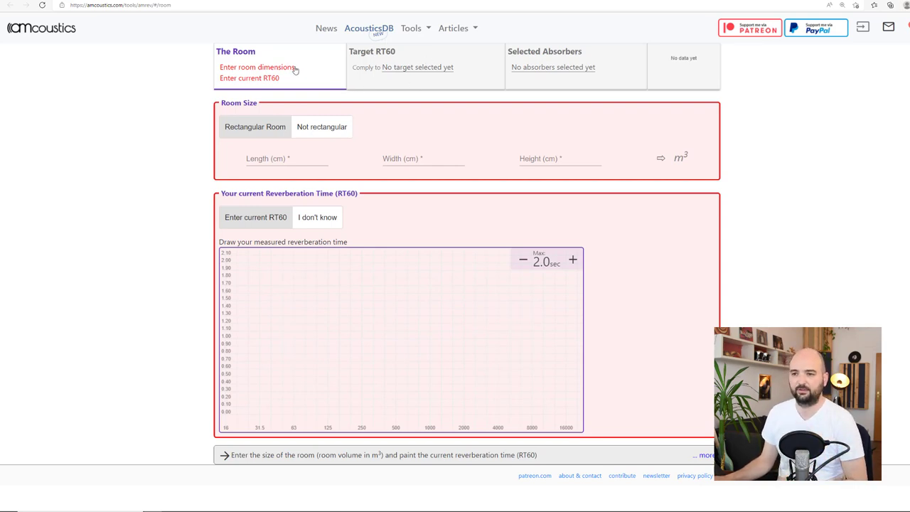
left_click(285, 158)
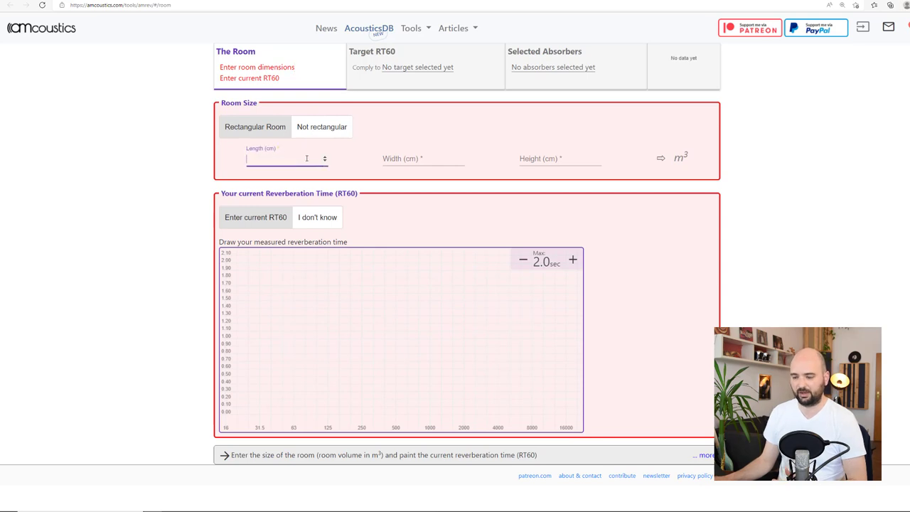
type("600")
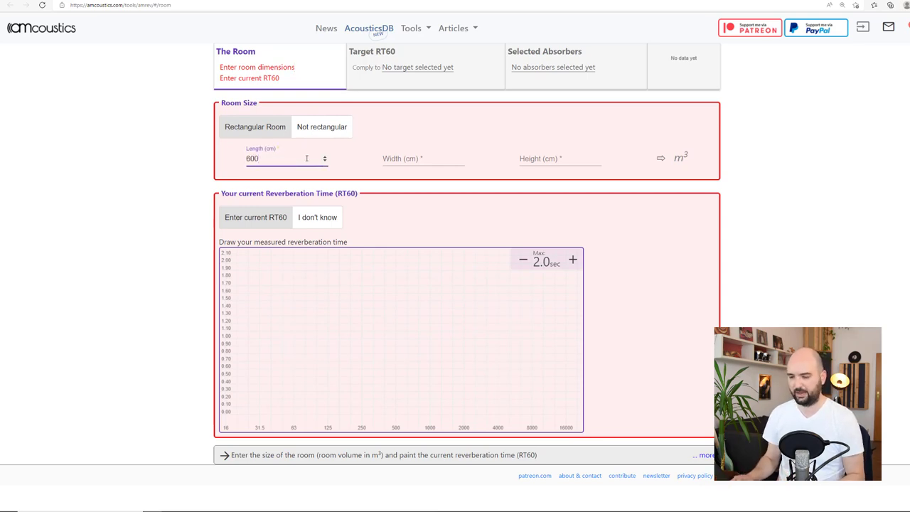
left_click(419, 158)
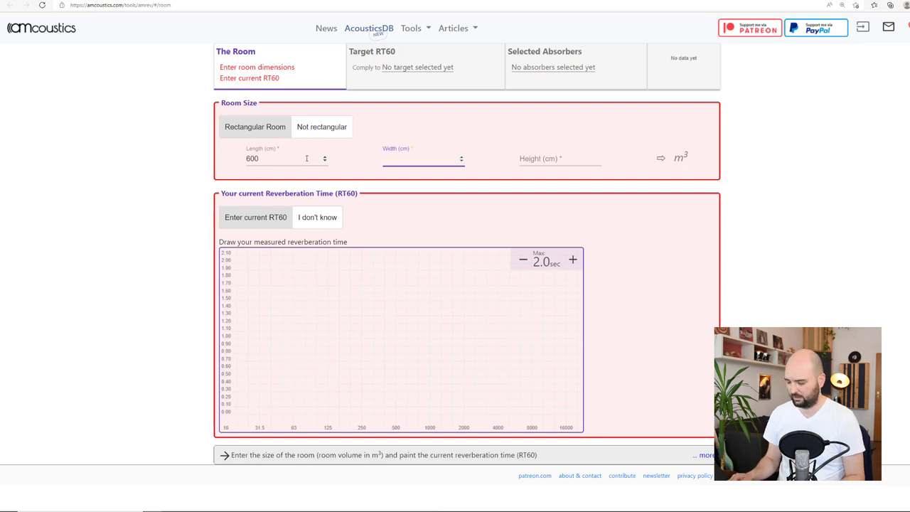
type("400")
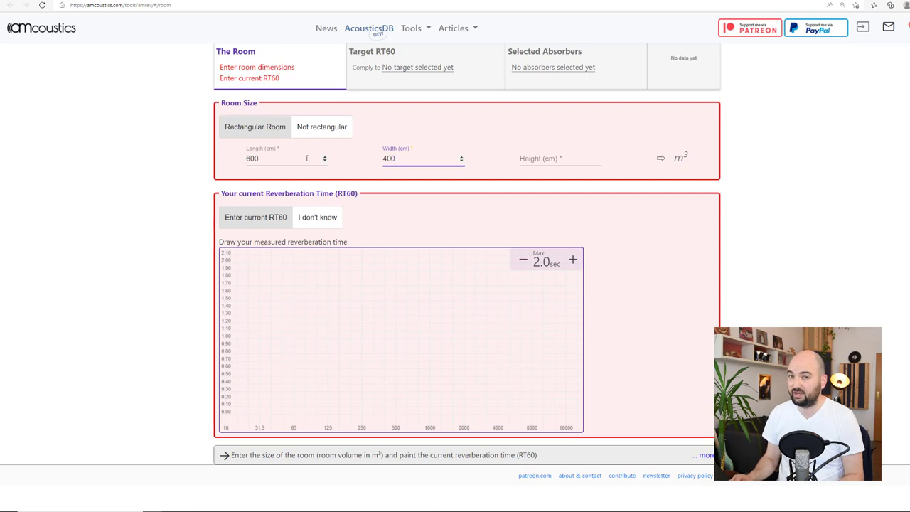
type("300")
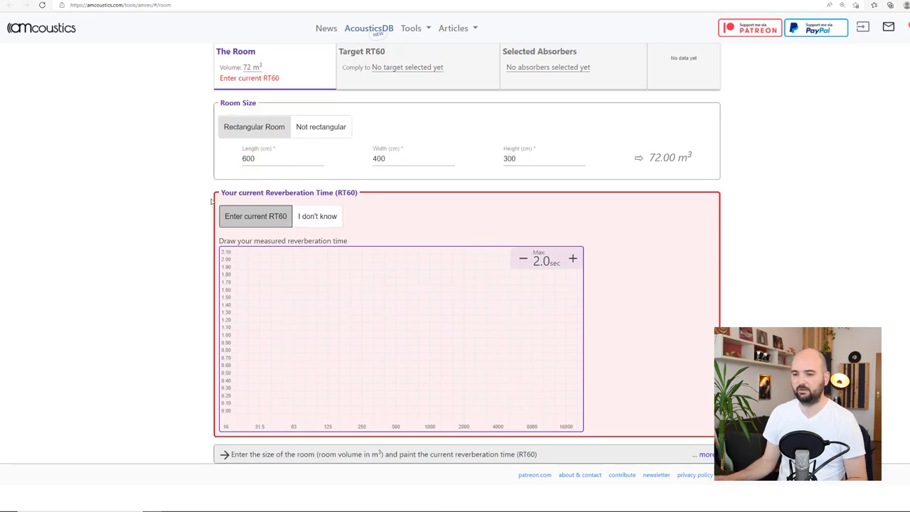
Step: Choose to enter the current RT60 and draw its curve from low frequencies up to 20000 Hz
left_click(317, 216)
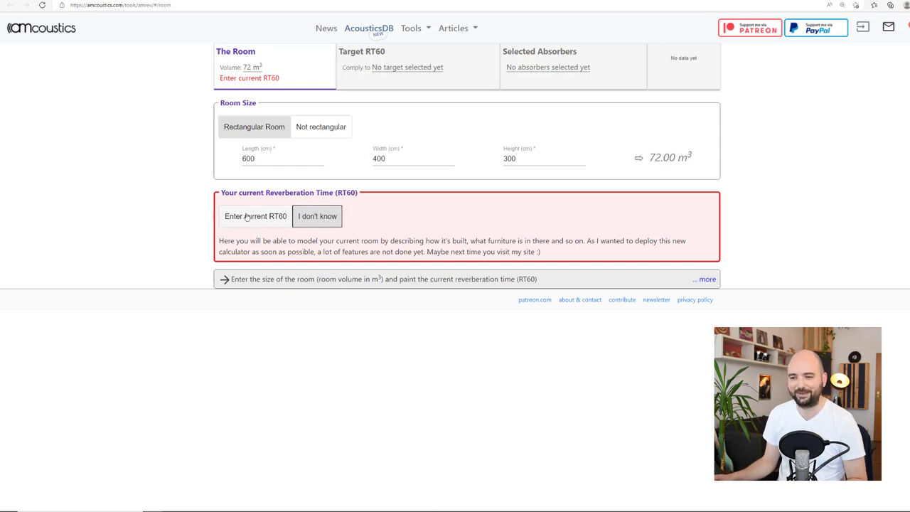
left_click(255, 216)
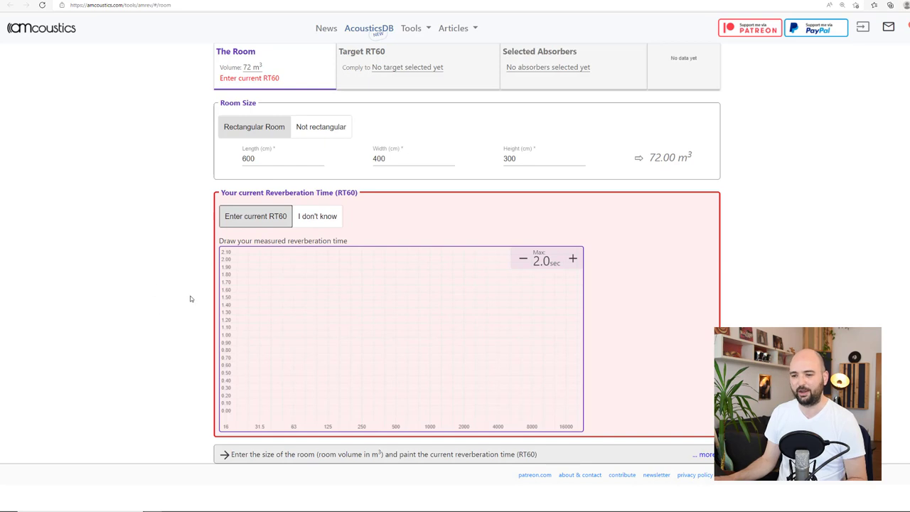
left_click_drag(226, 277, 276, 291)
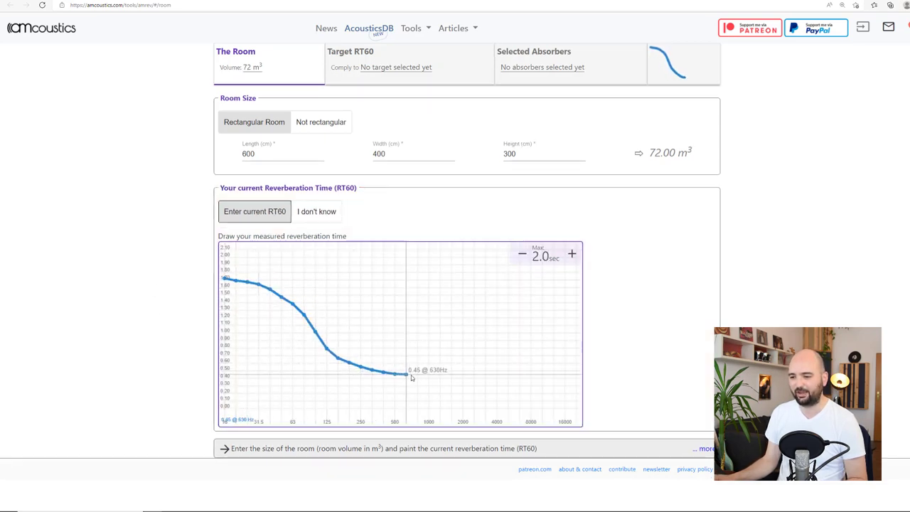
left_click_drag(406, 370, 540, 389)
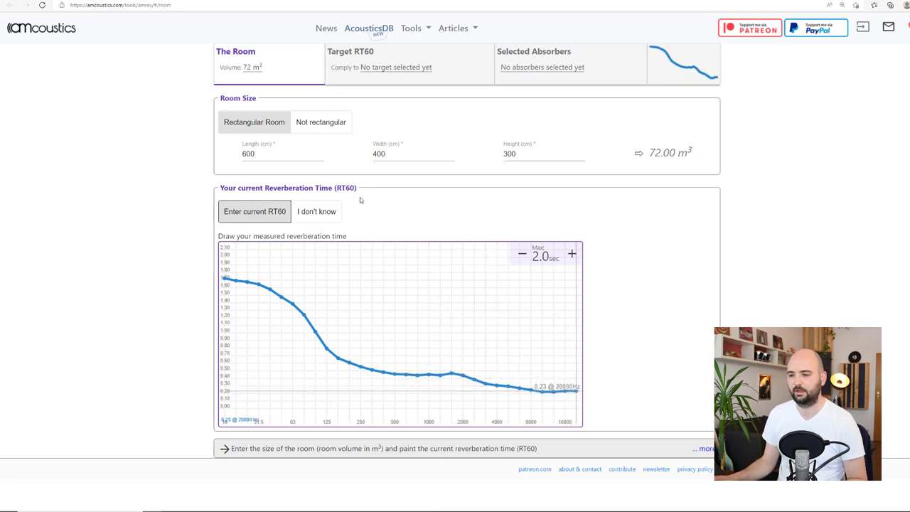
mouse_move(414, 211)
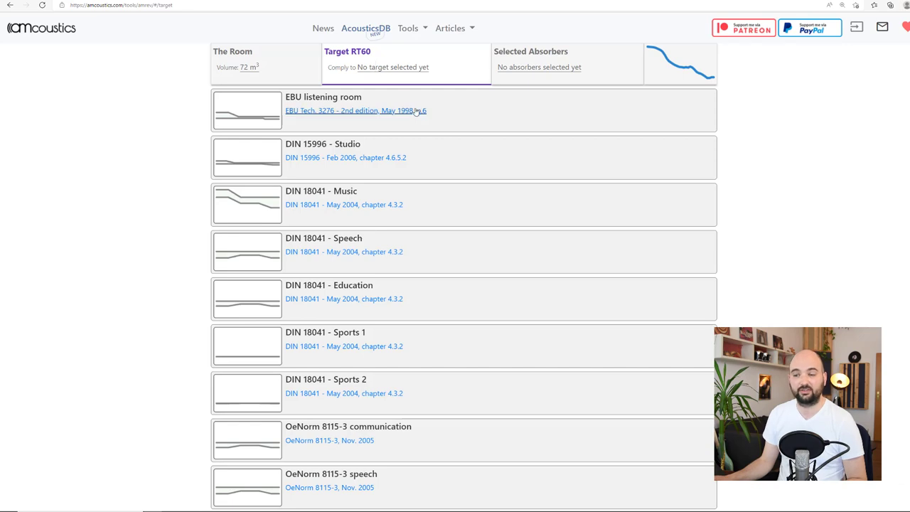
mouse_move(298, 110)
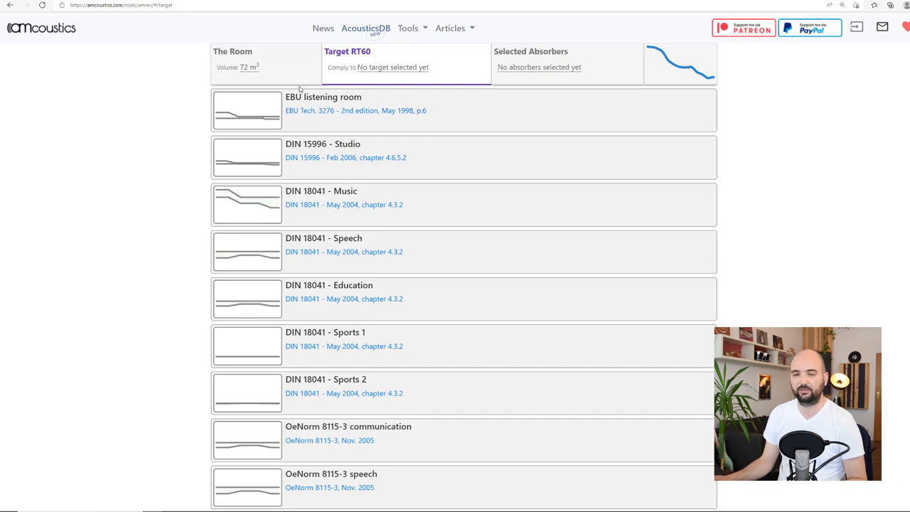
mouse_move(343, 204)
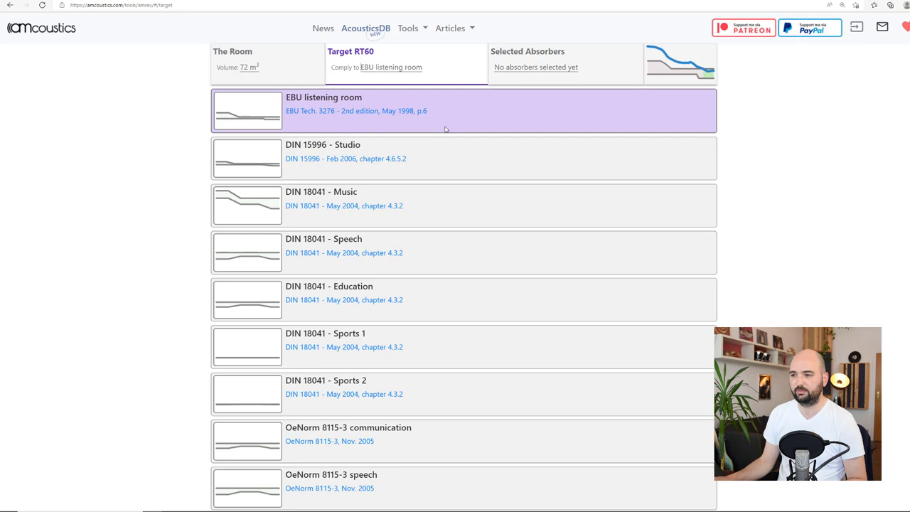
Step: Move on to the Selected Absorbers step after choosing the EBU listening room target
left_click(530, 51)
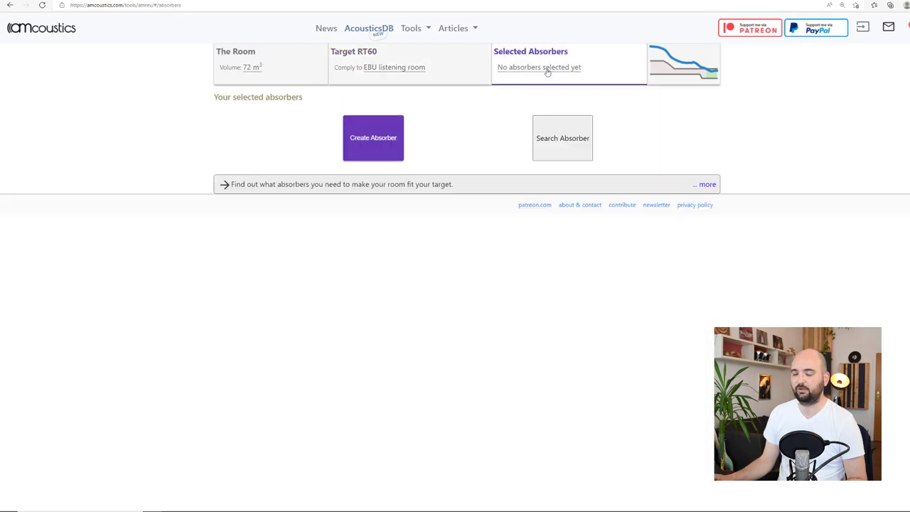
Step: Create a new porous absorber named 'Bass Trap' with a 0 cm air gap
left_click(372, 138)
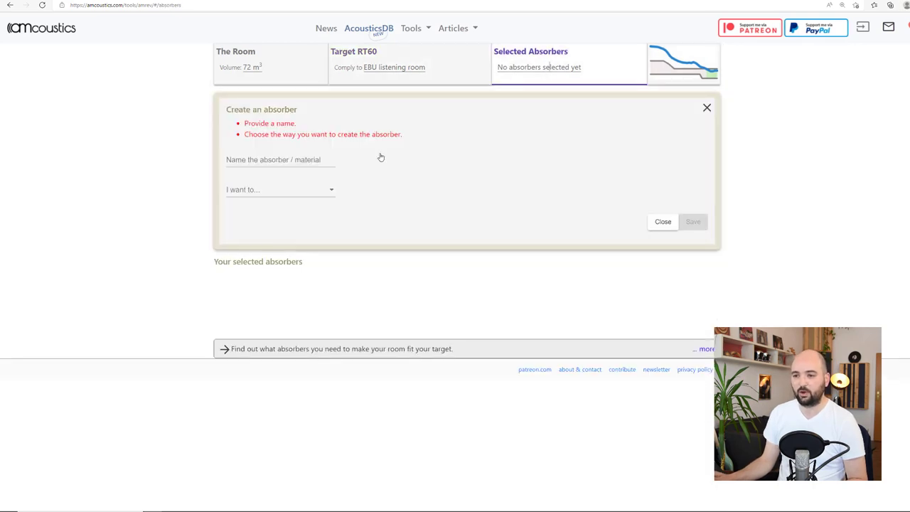
type("Bass Tr")
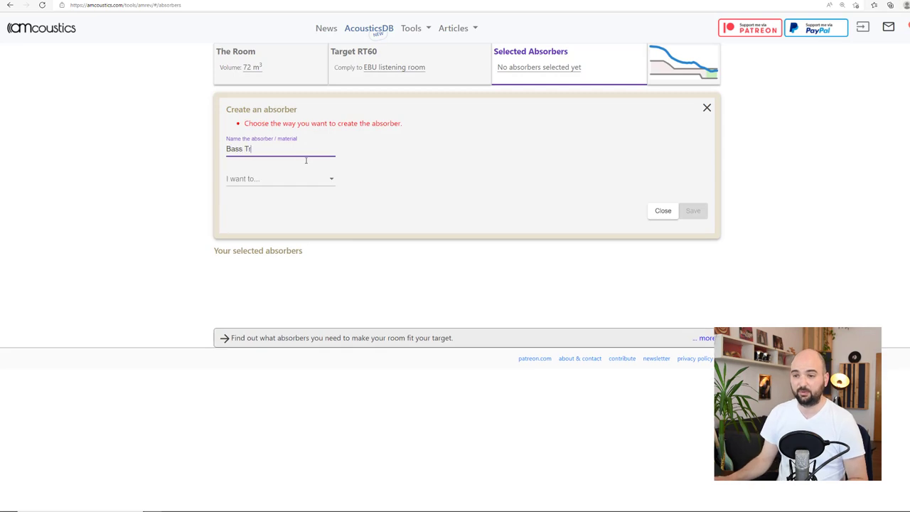
left_click(280, 179)
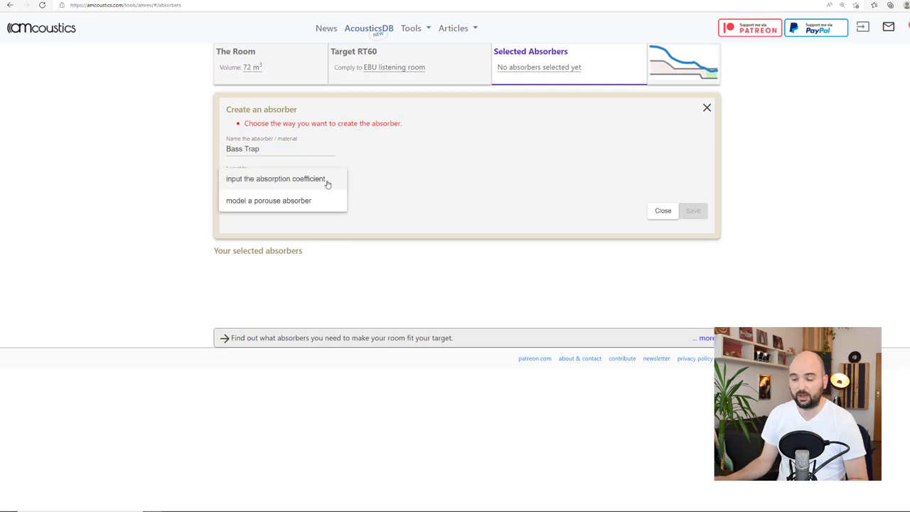
left_click(261, 199)
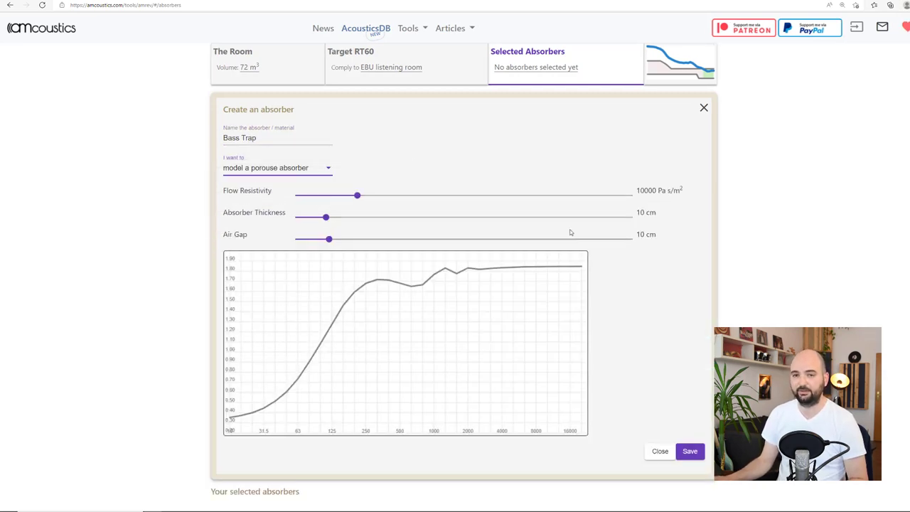
mouse_move(378, 223)
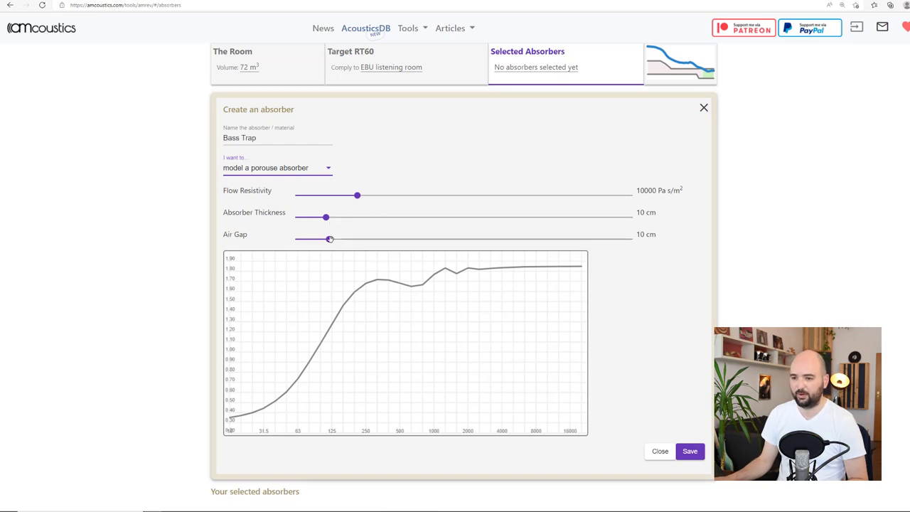
left_click_drag(329, 239, 295, 238)
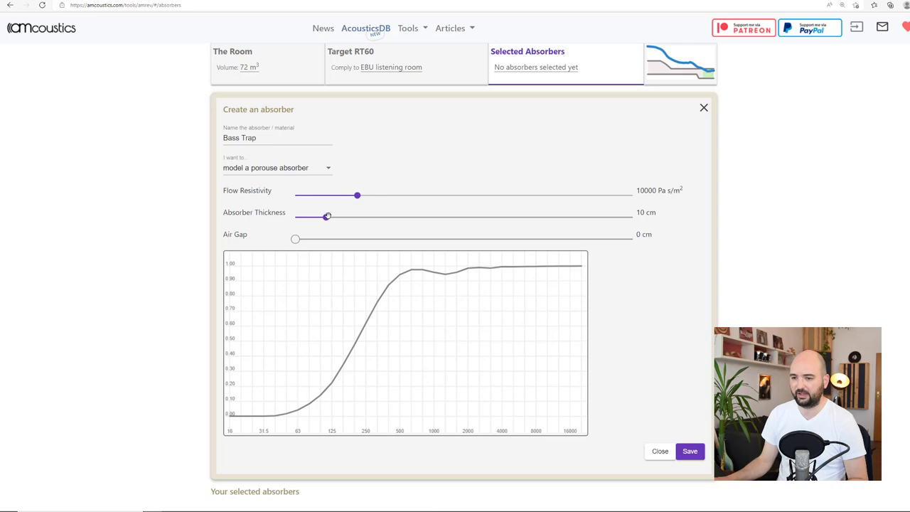
Step: Set the Bass Trap to 30 cm thickness and 3000 Pa s/m² flow resistivity and save it
left_click_drag(326, 216, 363, 217)
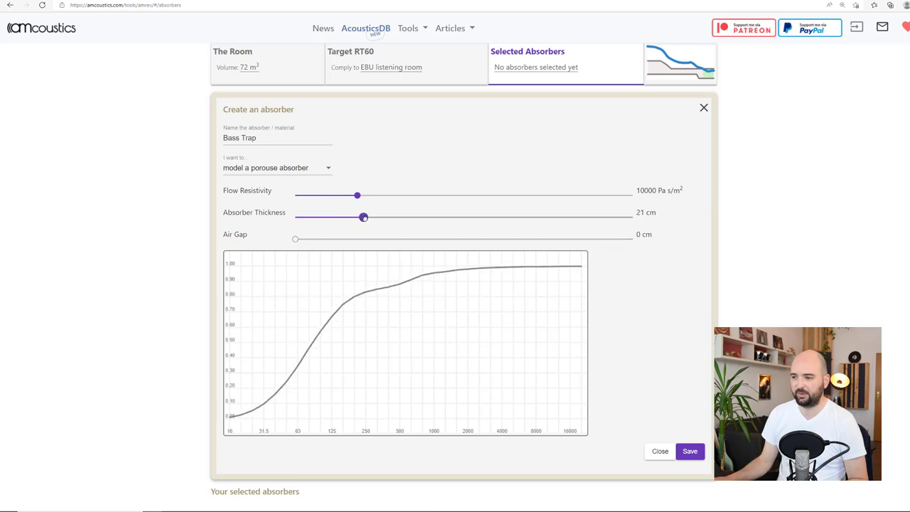
left_click_drag(363, 217, 377, 217)
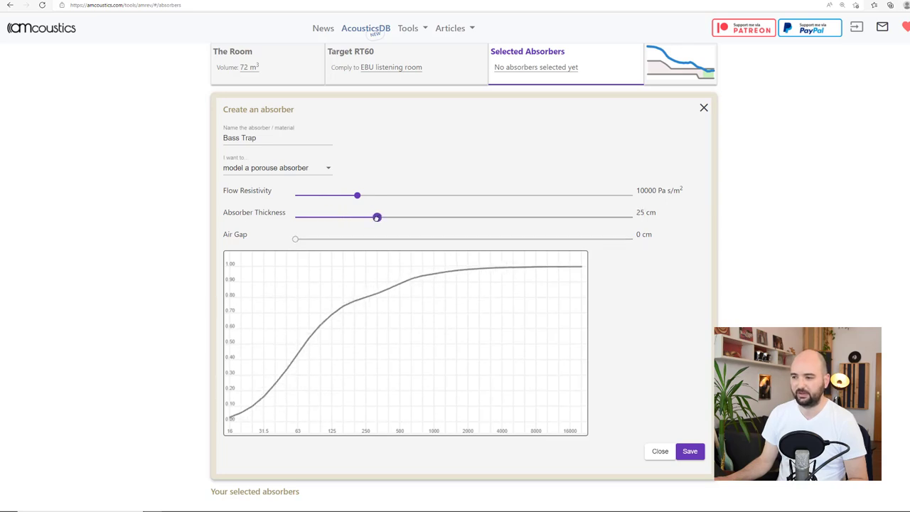
left_click_drag(377, 216, 393, 217)
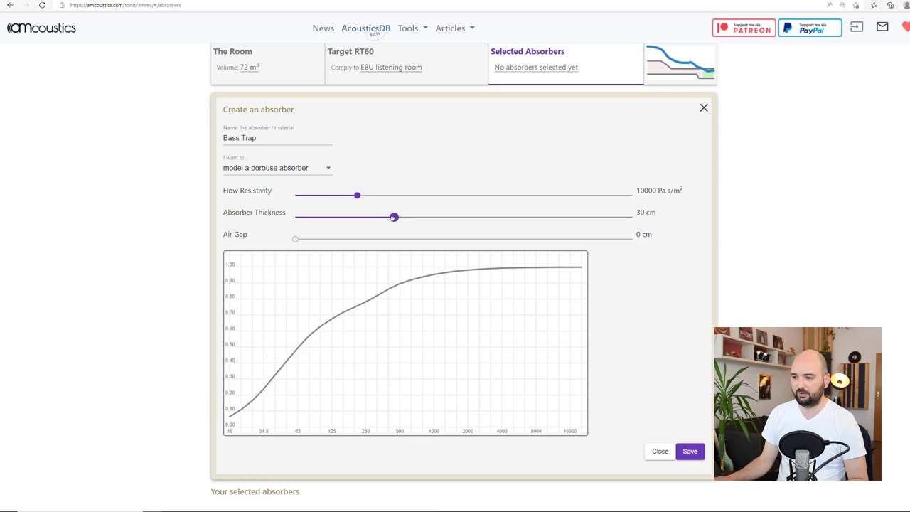
left_click_drag(357, 195, 377, 196)
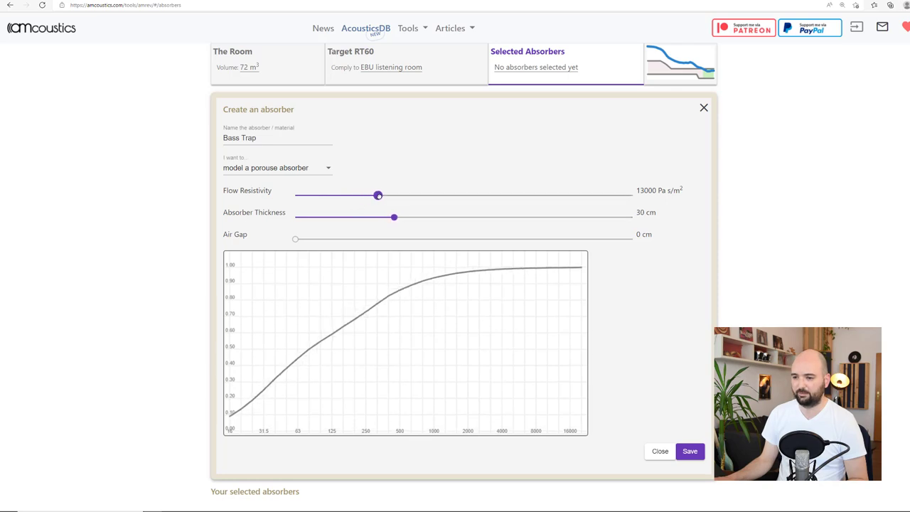
left_click_drag(377, 195, 329, 196)
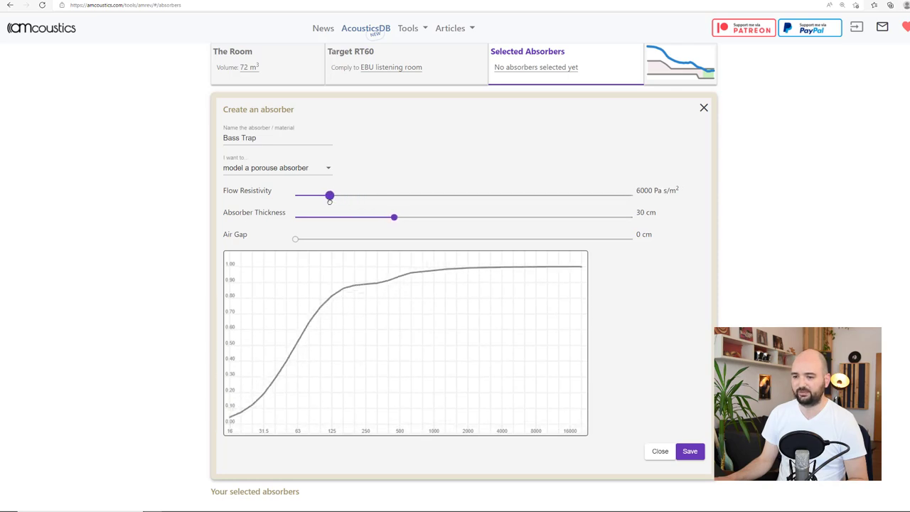
left_click_drag(329, 195, 307, 195)
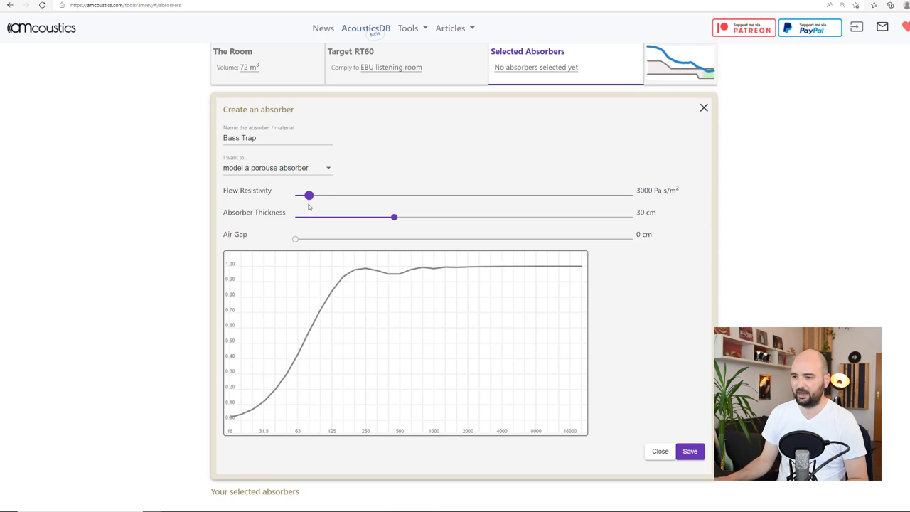
mouse_move(696, 206)
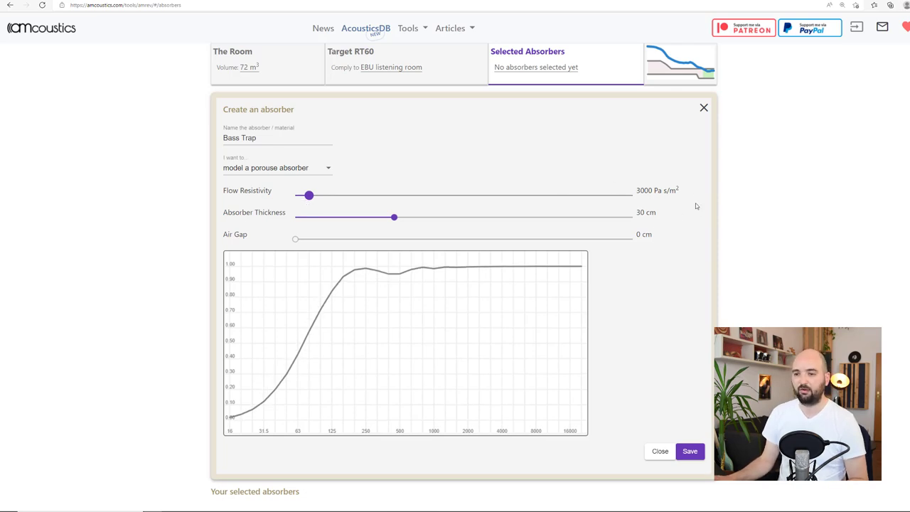
mouse_move(537, 281)
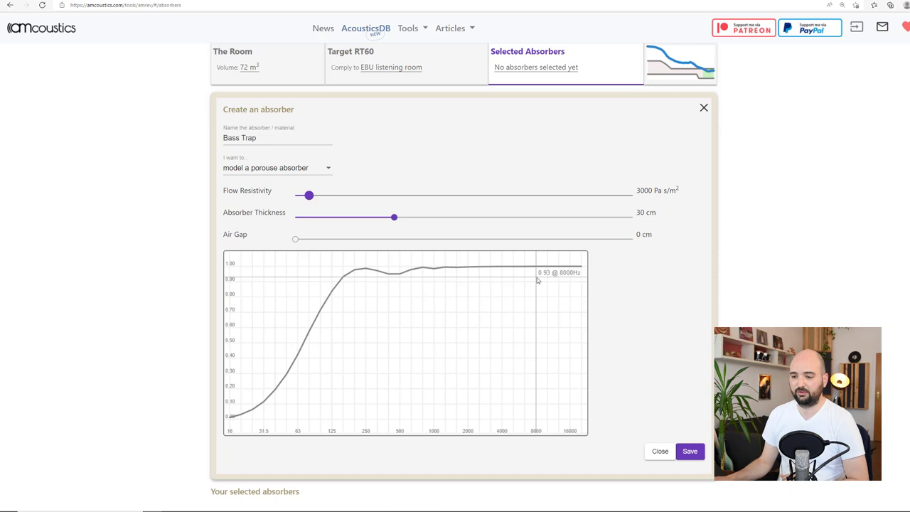
mouse_move(566, 249)
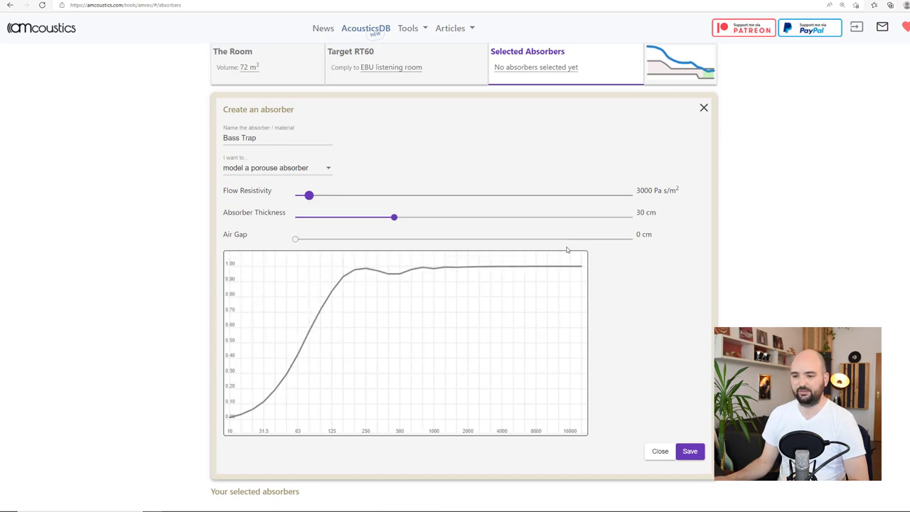
mouse_move(608, 456)
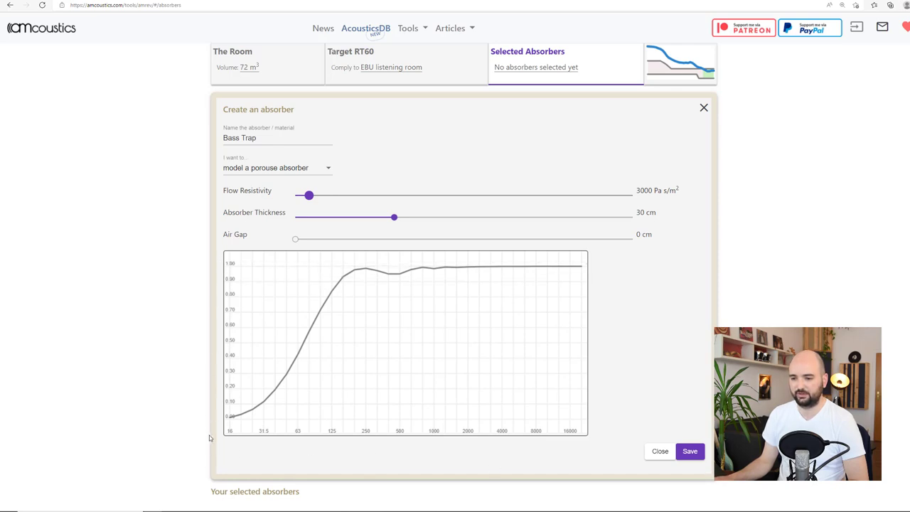
mouse_move(270, 353)
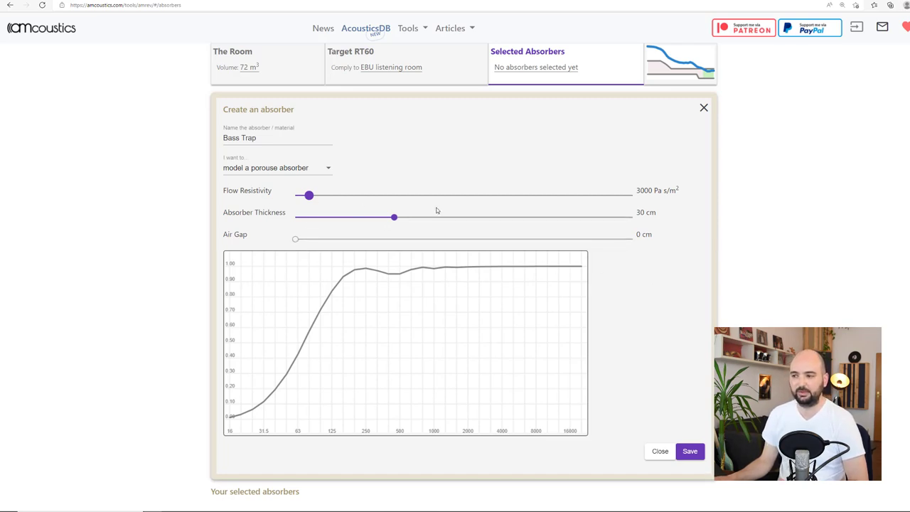
mouse_move(510, 186)
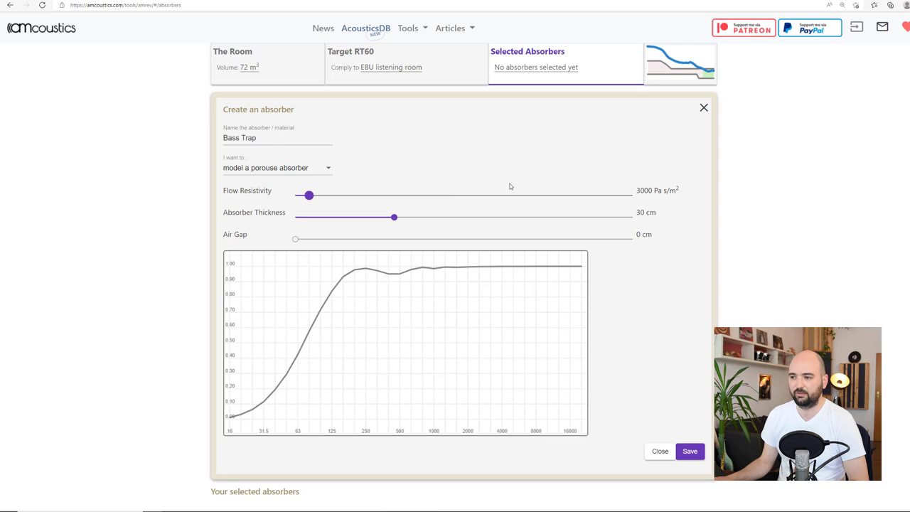
mouse_move(596, 155)
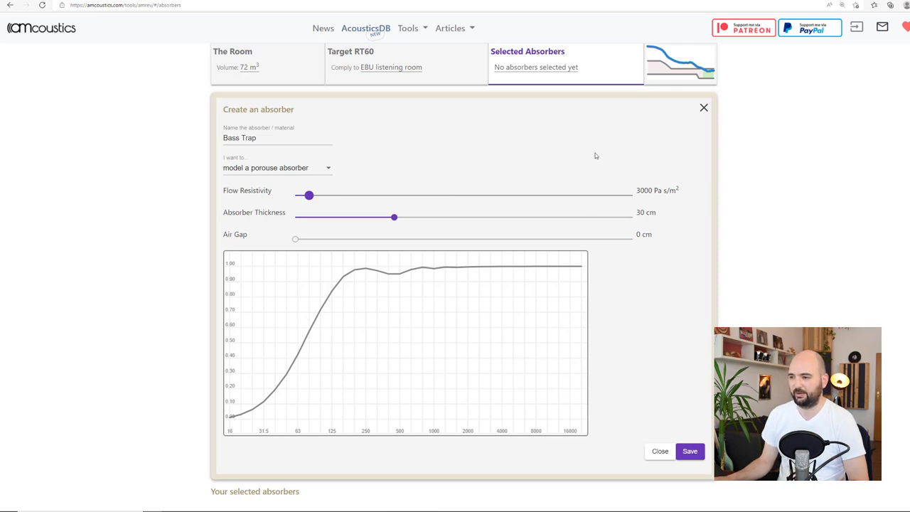
left_click(689, 451)
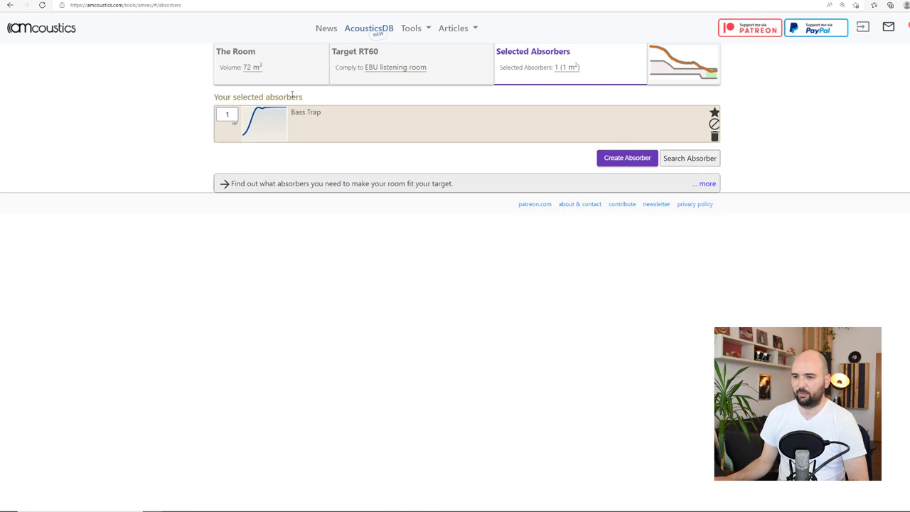
mouse_move(204, 106)
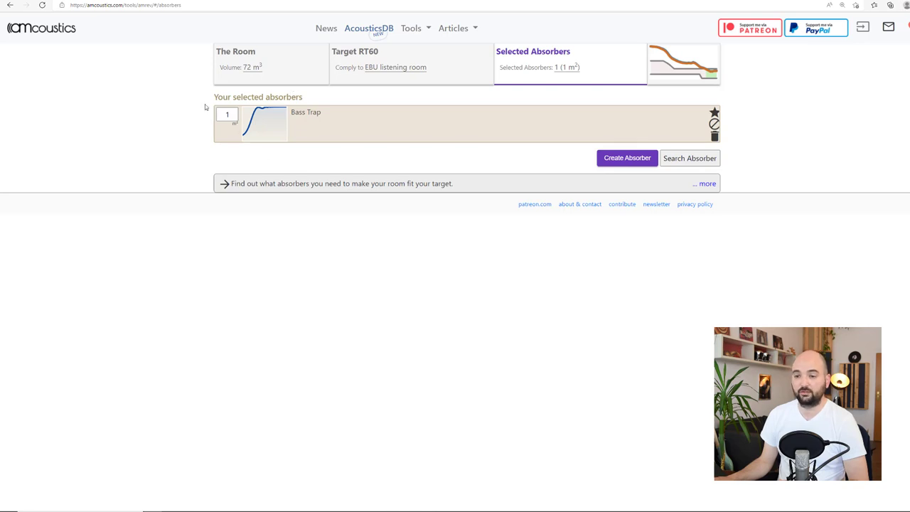
mouse_move(666, 85)
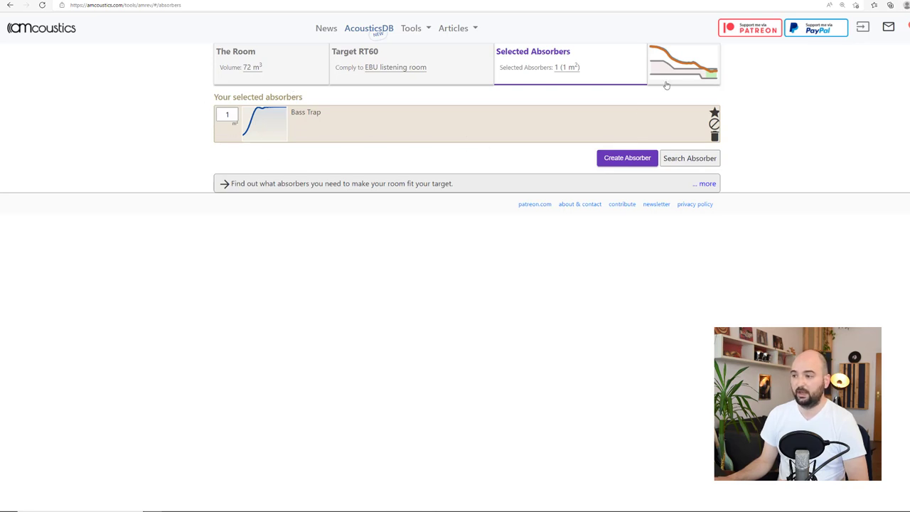
Step: Show the RT60 diagram comparing the room's curve with the EBU target
left_click(676, 62)
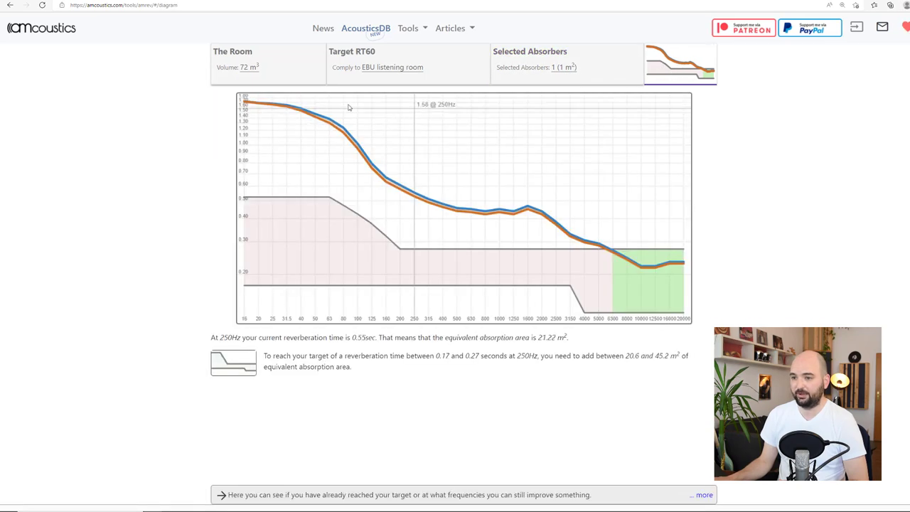
mouse_move(322, 209)
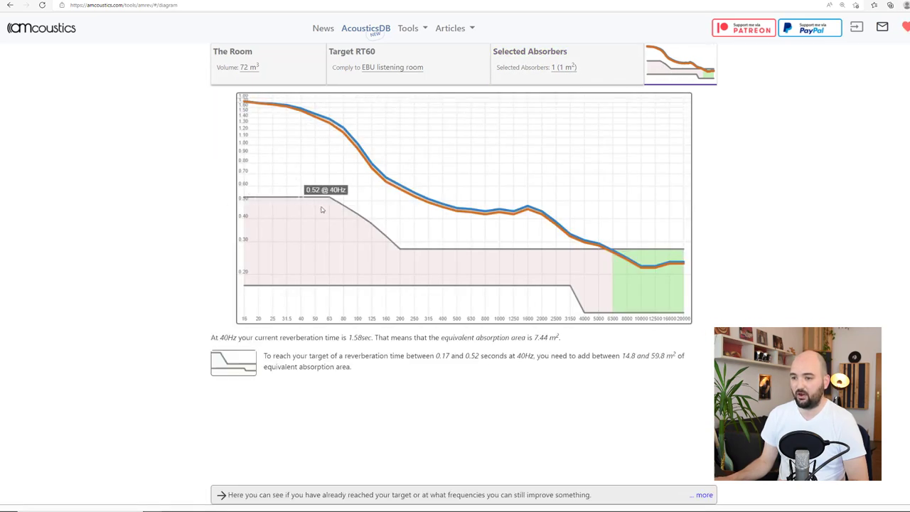
mouse_move(257, 289)
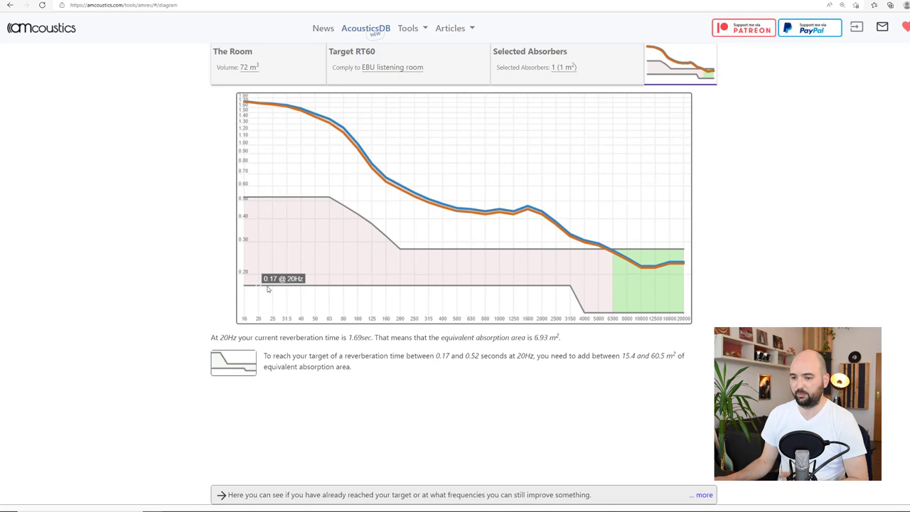
mouse_move(368, 269)
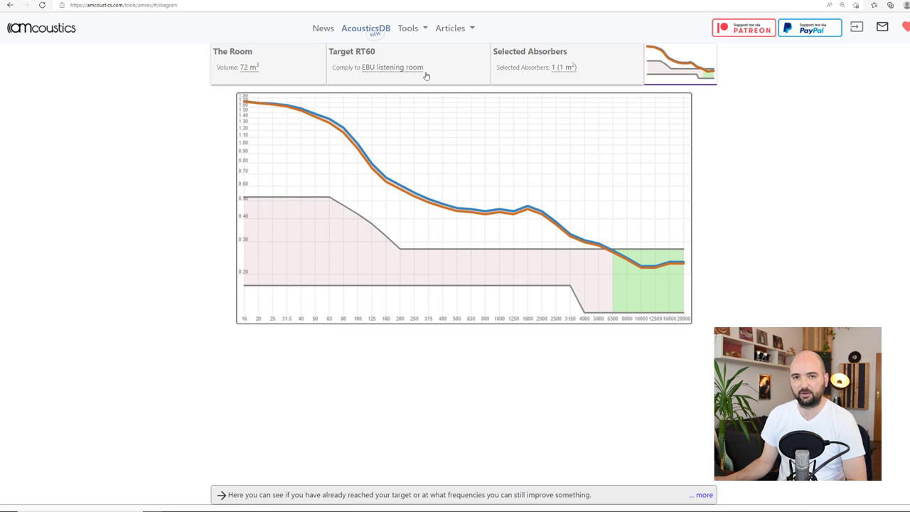
mouse_move(433, 112)
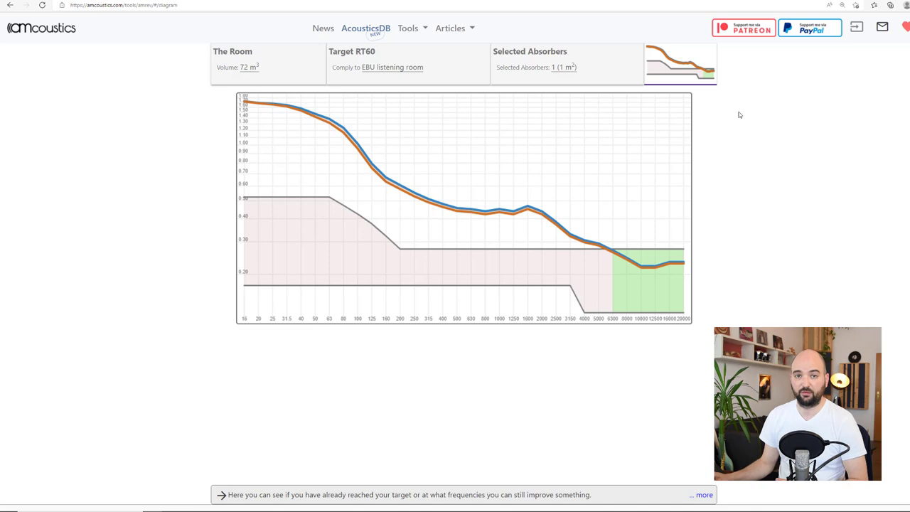
mouse_move(544, 74)
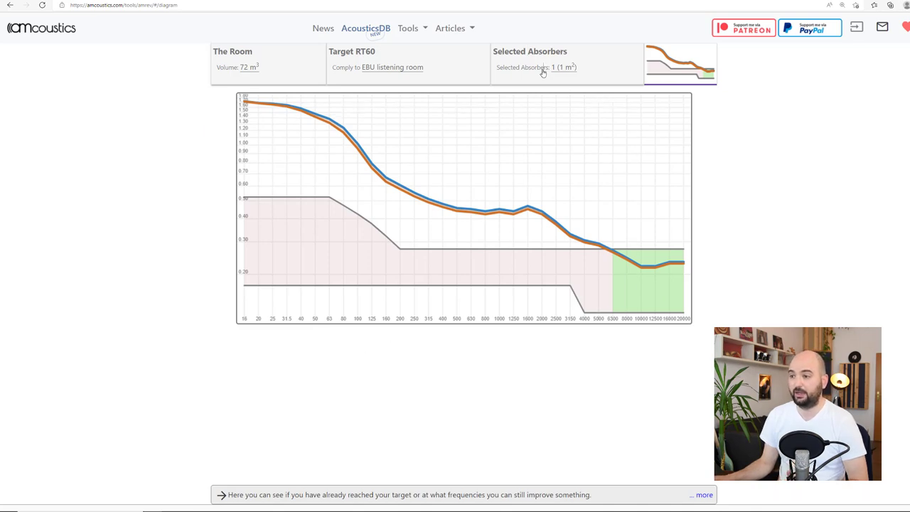
Step: Return to the selected absorbers list showing the Bass Trap at 1 m²
left_click(529, 51)
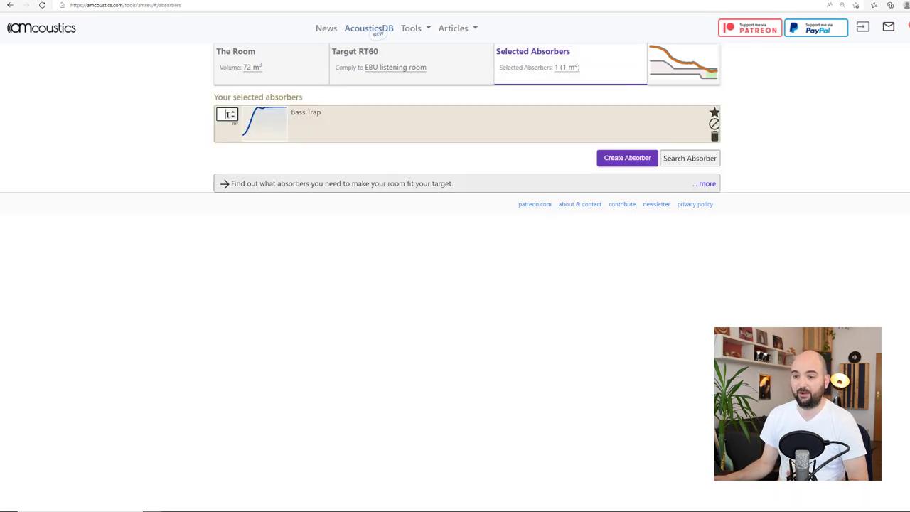
Step: Set the Bass Trap area to 30 m² and view the resulting RT60 diagram
type("5")
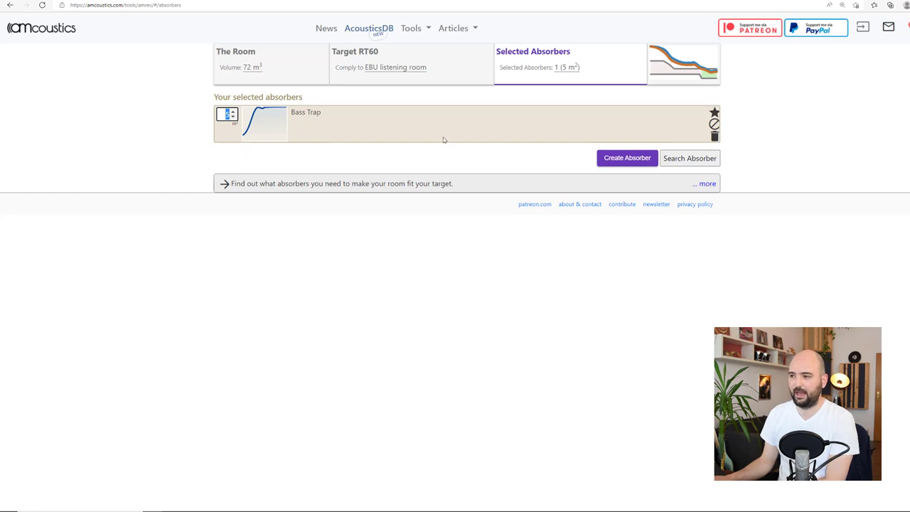
mouse_move(686, 74)
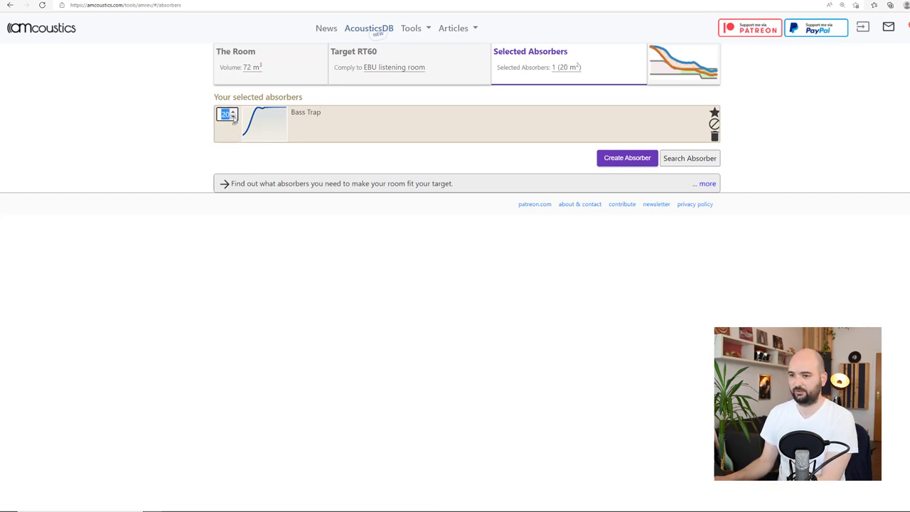
type("30")
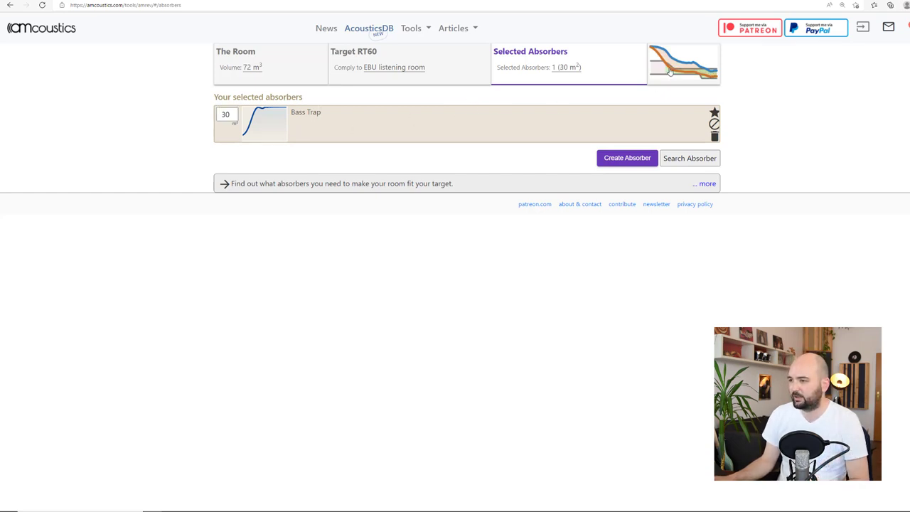
left_click(679, 63)
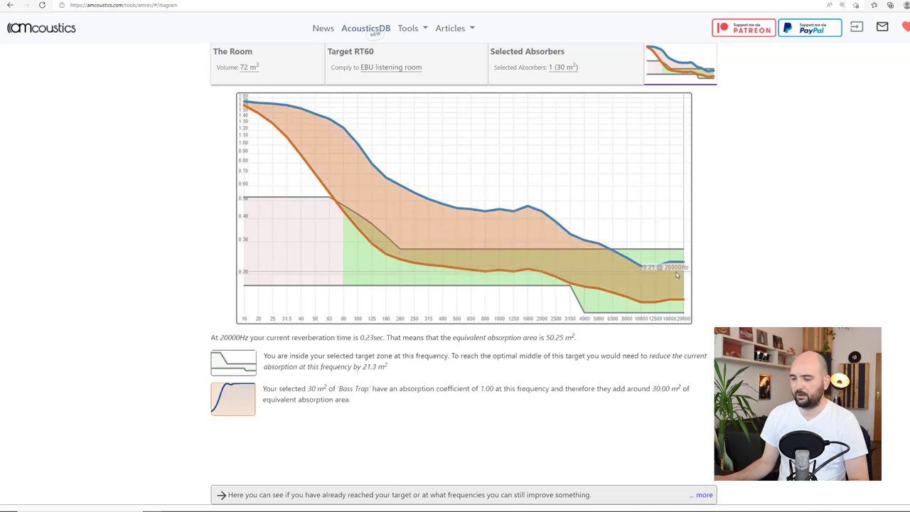
mouse_move(423, 285)
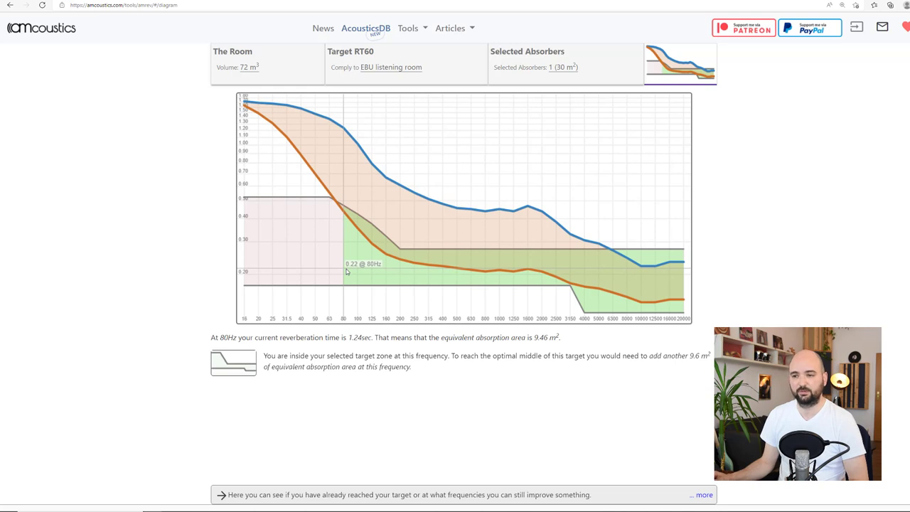
mouse_move(712, 165)
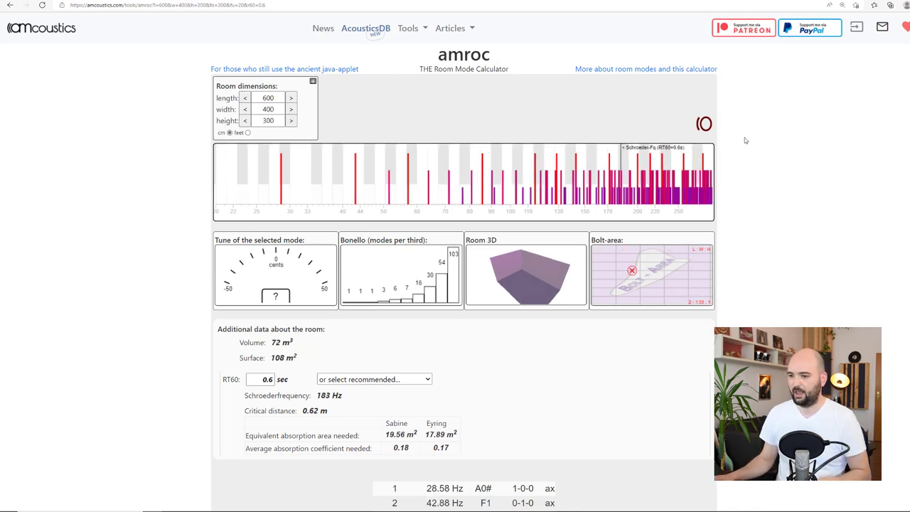
Step: Scroll to AMROC's additional room data for the 600 × 400 × 300 cm room and select the RT60 field
scroll("down", 3)
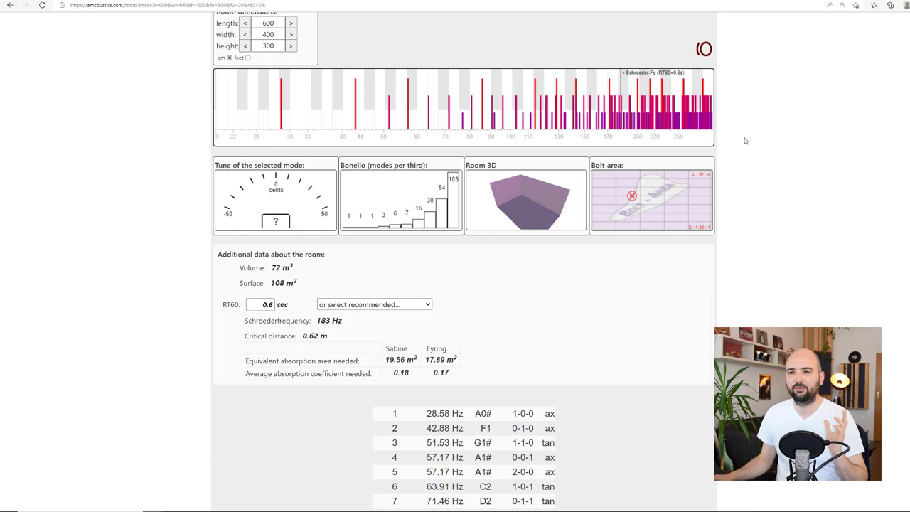
left_click(329, 106)
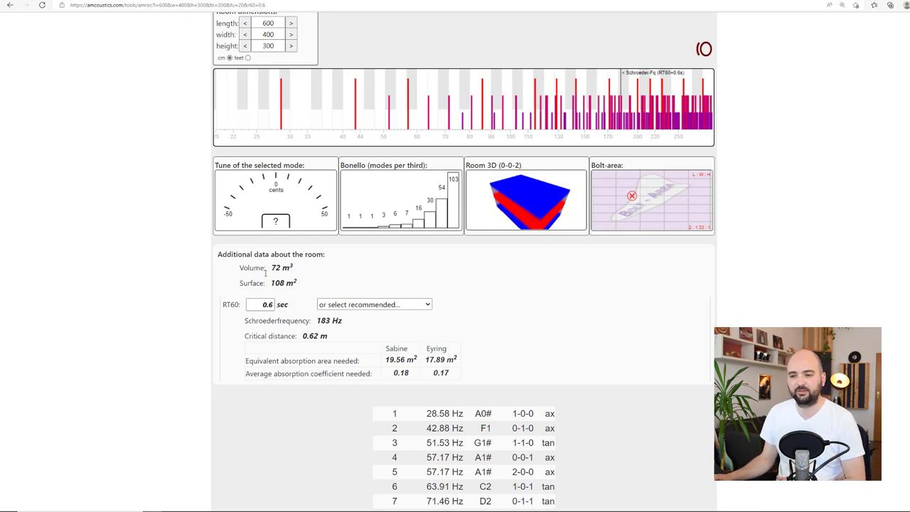
mouse_move(257, 277)
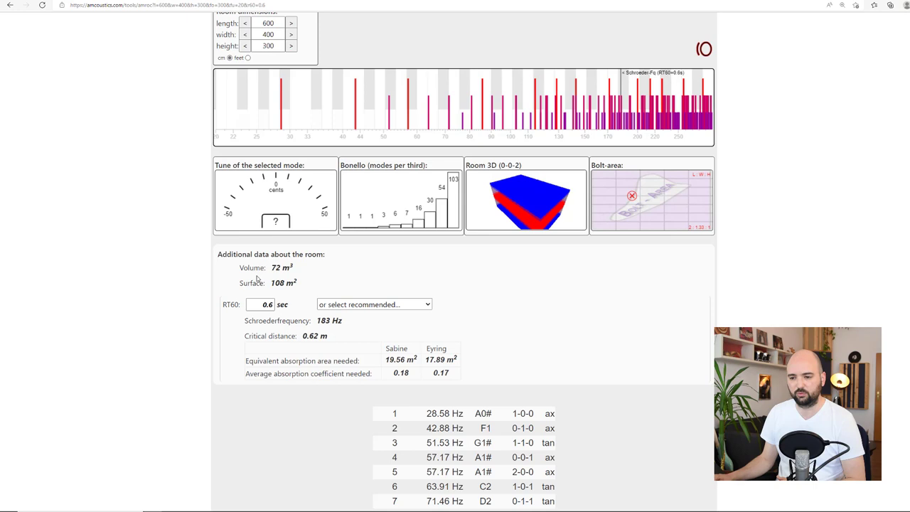
mouse_move(273, 312)
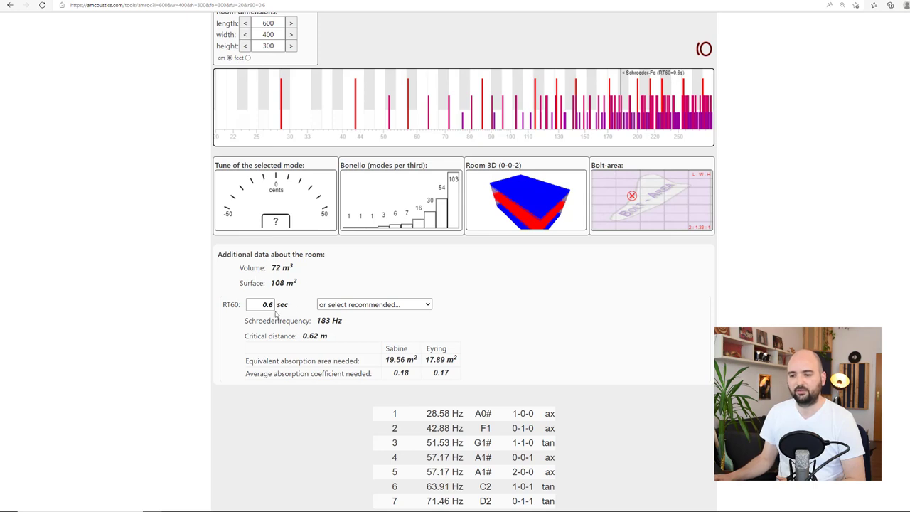
left_click(266, 304)
type("0.3")
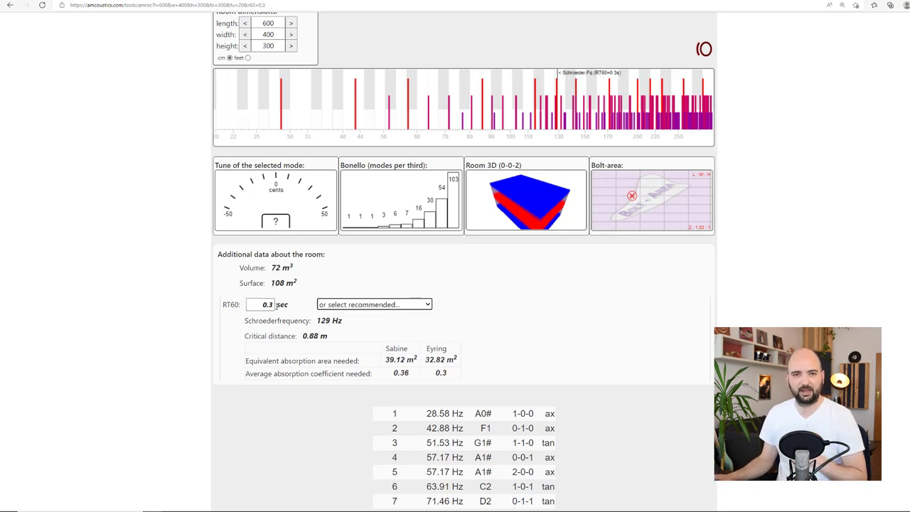
mouse_move(383, 276)
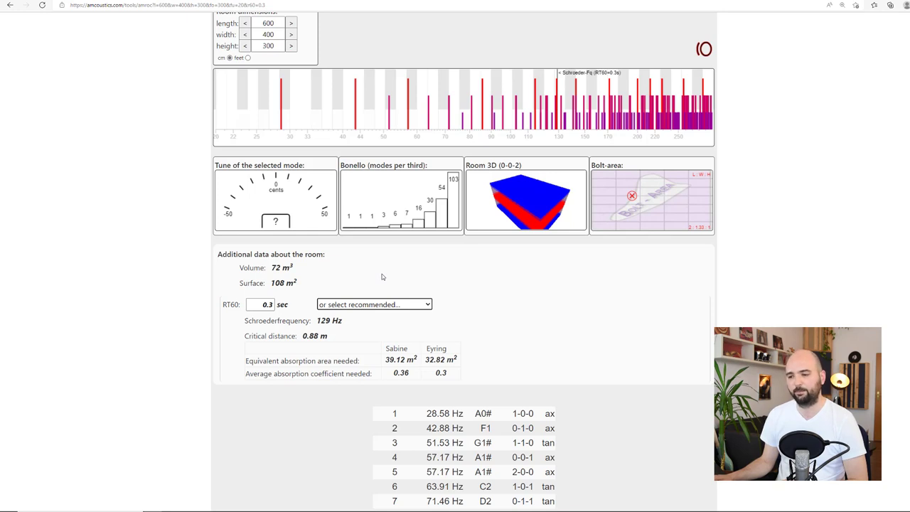
mouse_move(313, 289)
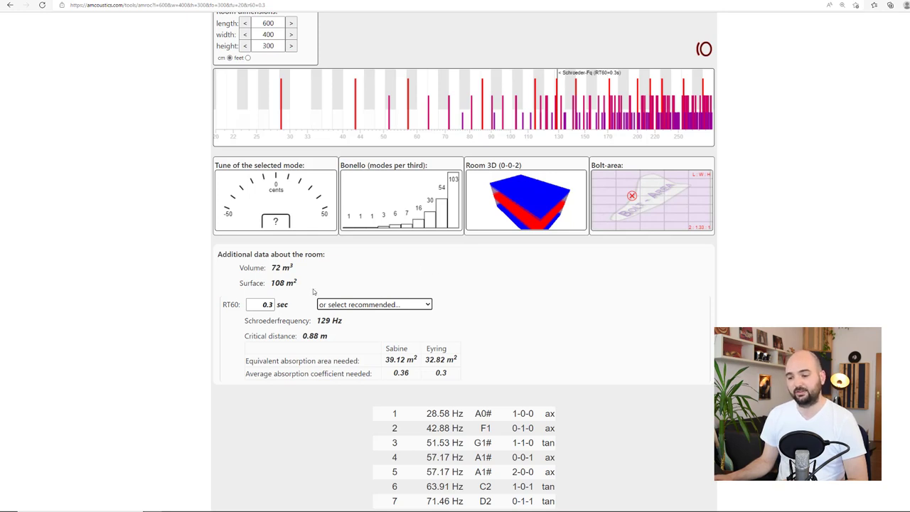
Step: Replace the RT60 value of 0.6 s with 0.3 s, lowering the Schroeder frequency to 129 Hz
double_click(271, 320)
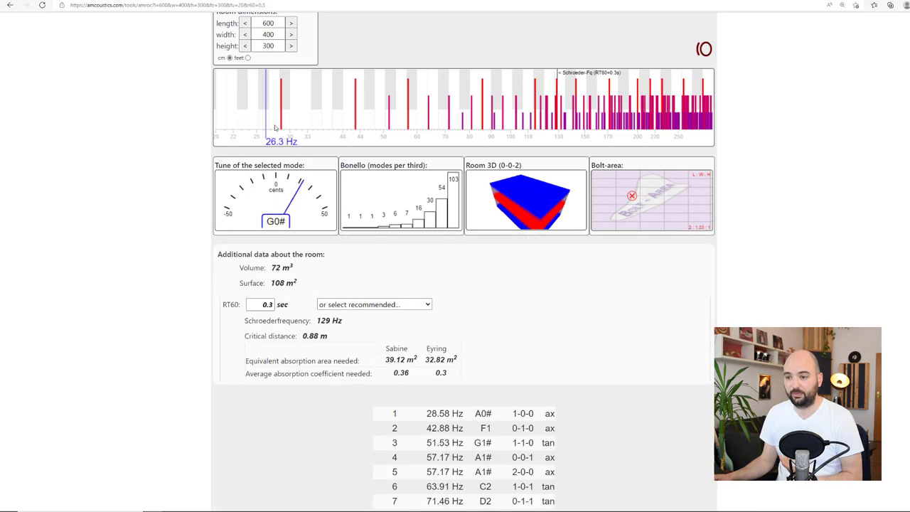
left_click(547, 106)
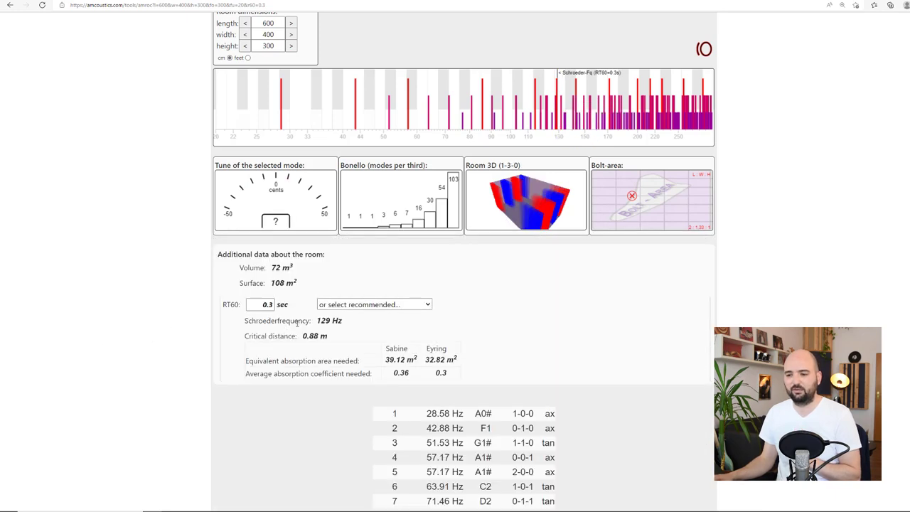
mouse_move(428, 331)
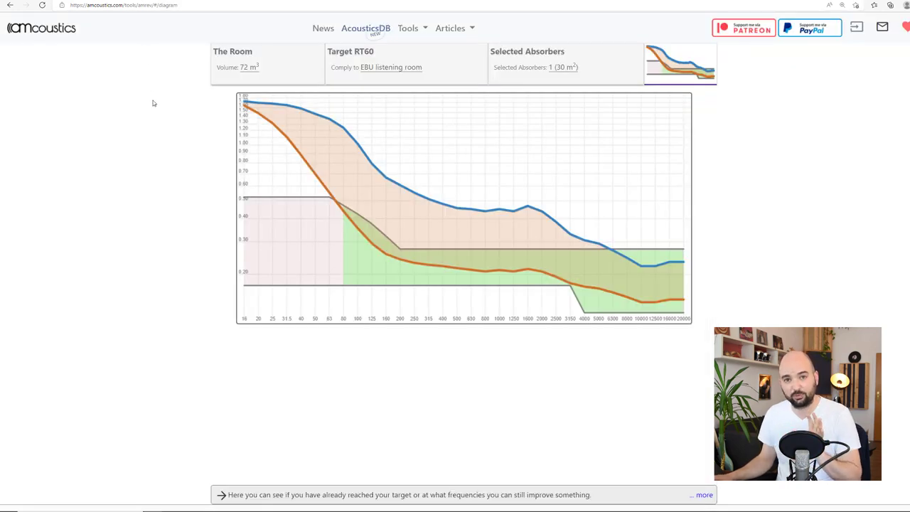
mouse_move(150, 147)
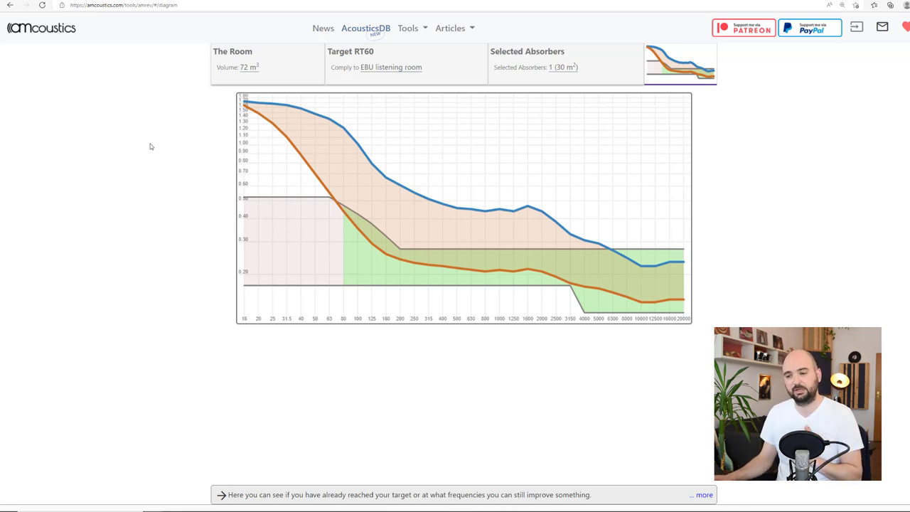
mouse_move(359, 293)
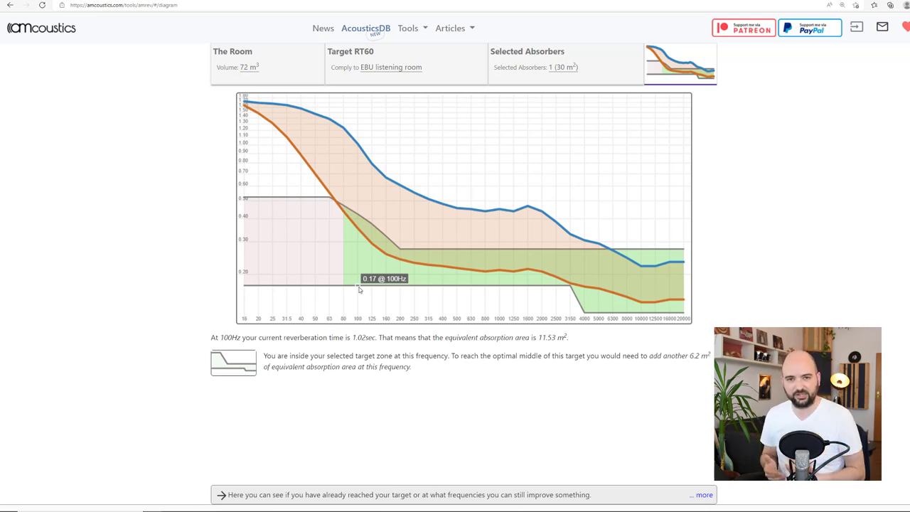
mouse_move(361, 243)
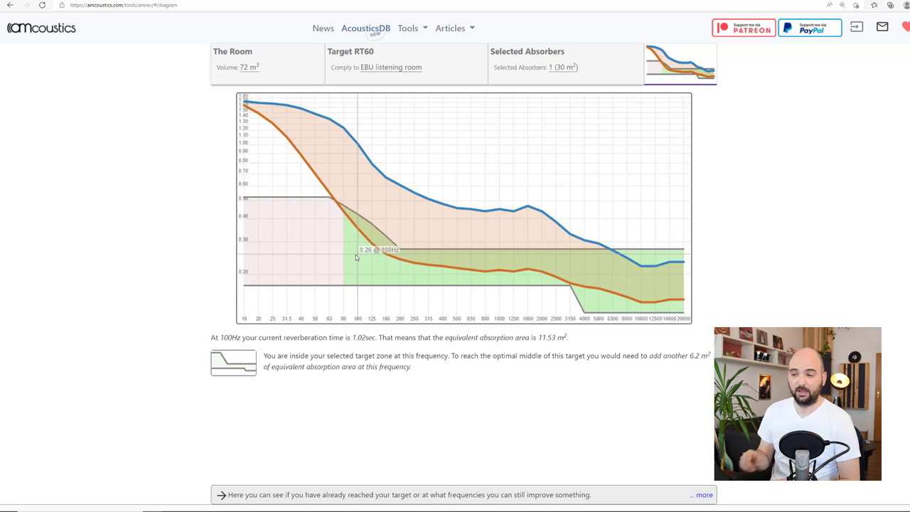
mouse_move(242, 105)
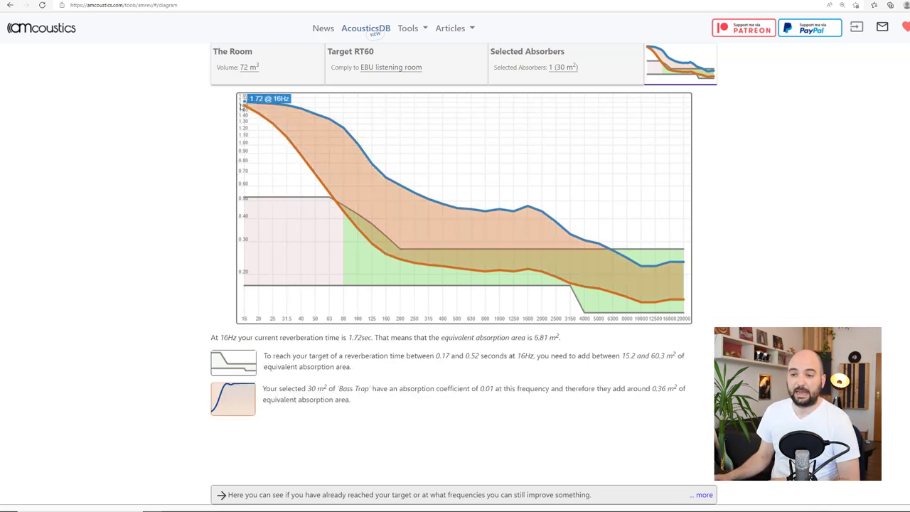
mouse_move(394, 169)
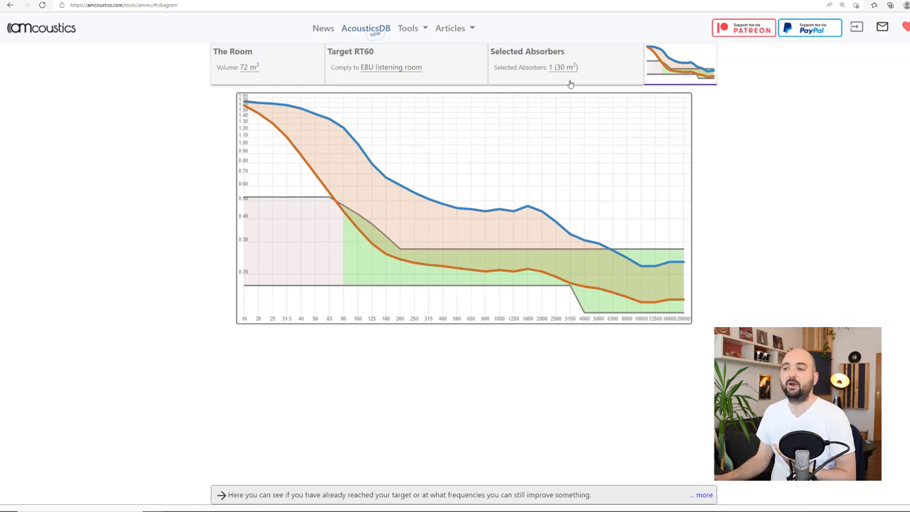
mouse_move(580, 87)
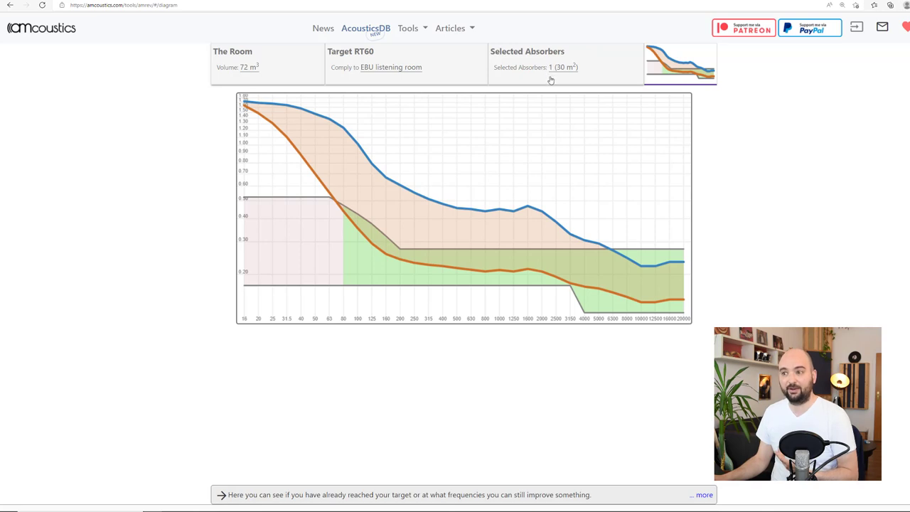
mouse_move(560, 84)
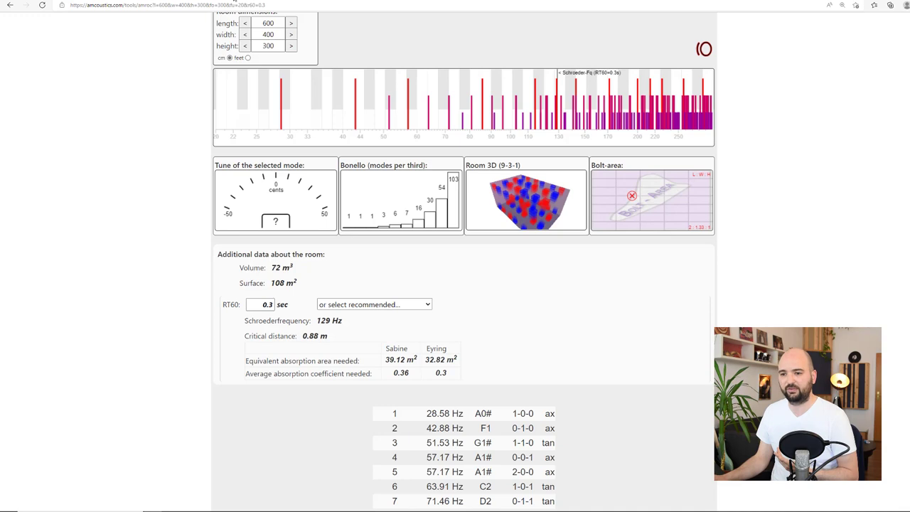
mouse_move(309, 279)
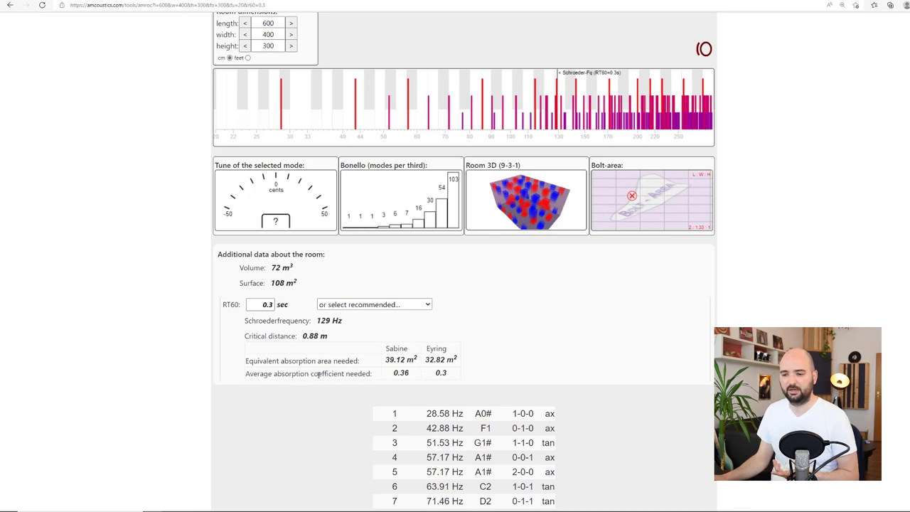
mouse_move(369, 305)
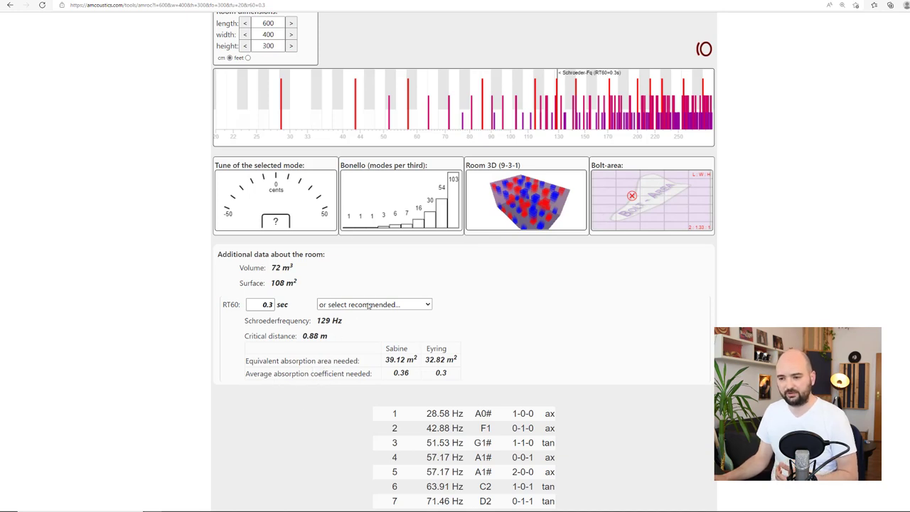
Step: Choose the EBU listening room preset, setting RT60 to 0.22 s and Schroeder frequency to 111 Hz
left_click(373, 303)
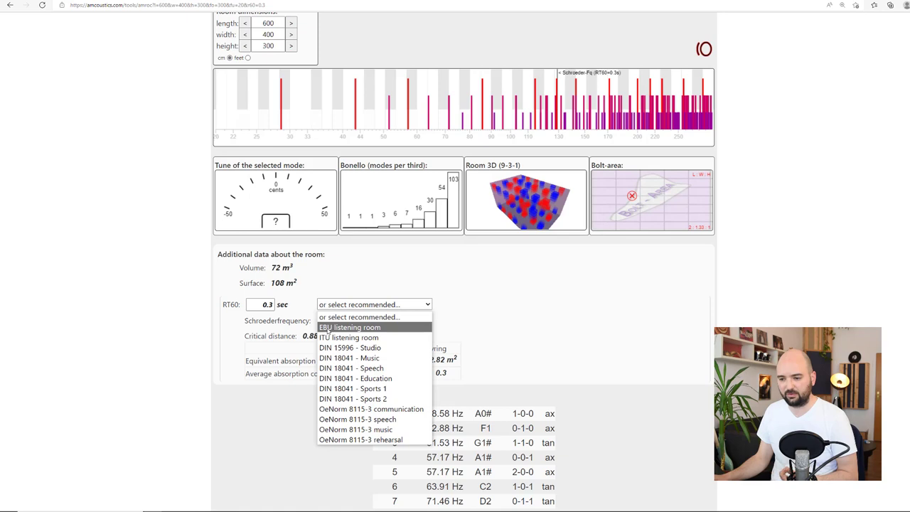
left_click(358, 327)
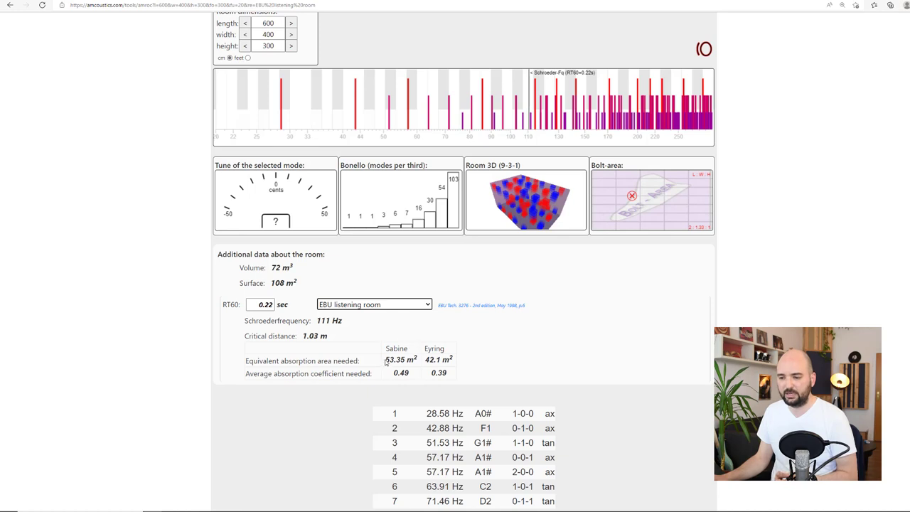
double_click(399, 358)
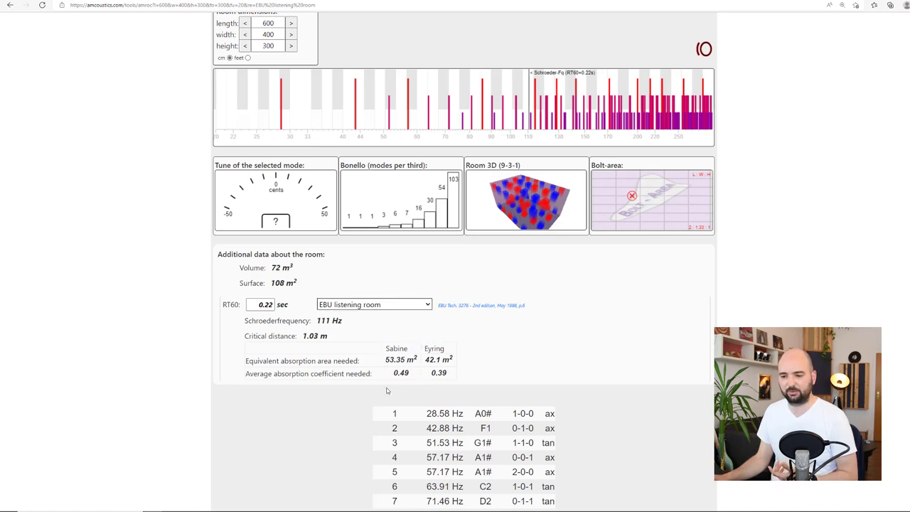
mouse_move(413, 383)
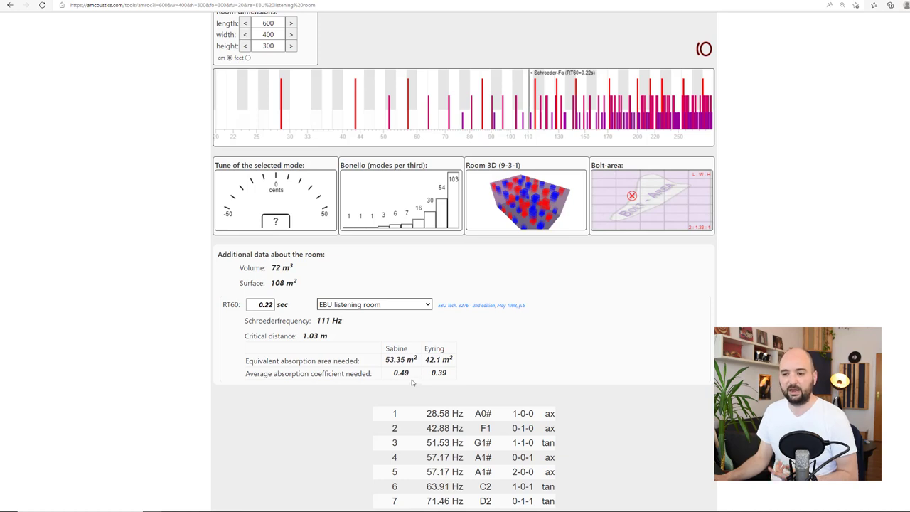
mouse_move(388, 323)
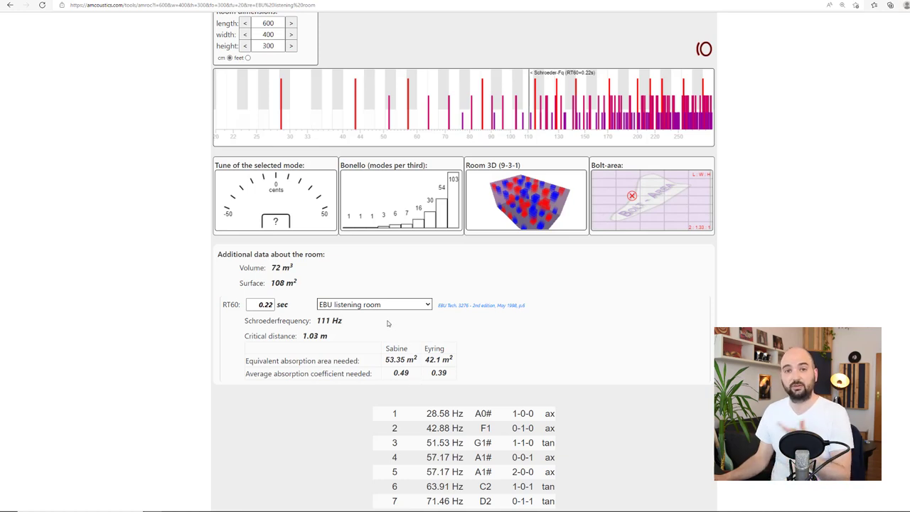